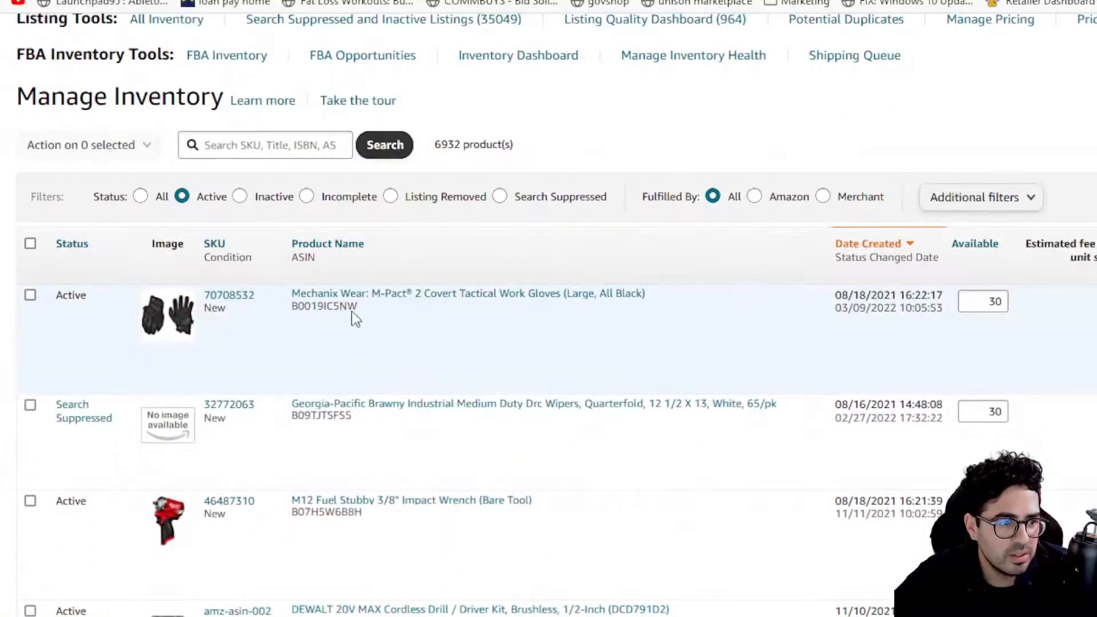
{"action": "mouse_move", "coordinate": [438, 329]}
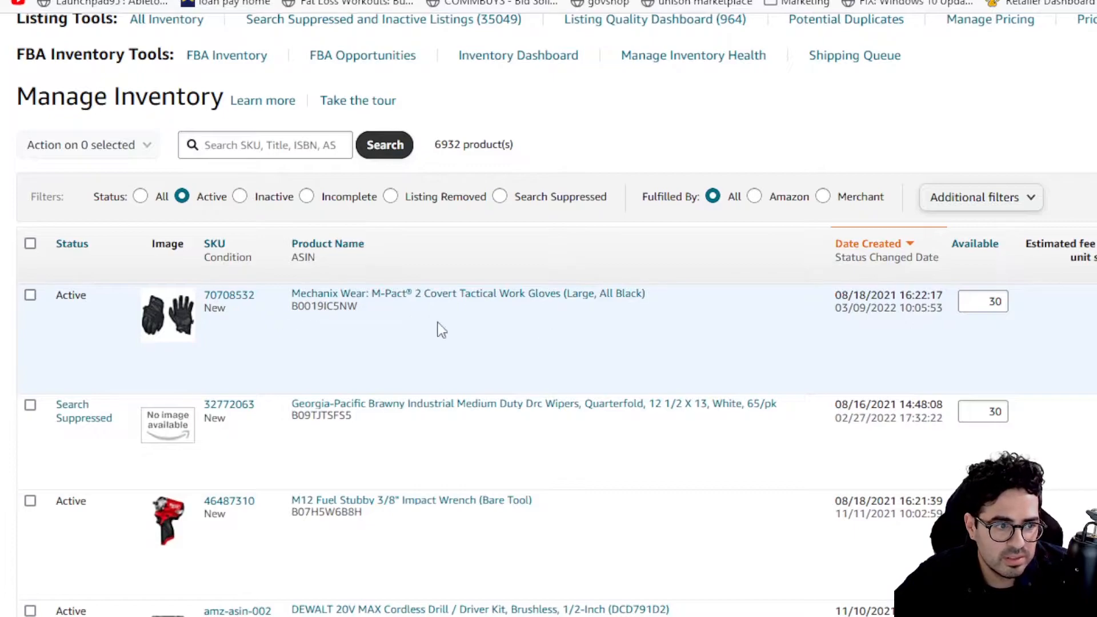
{"action": "mouse_move", "coordinate": [287, 329]}
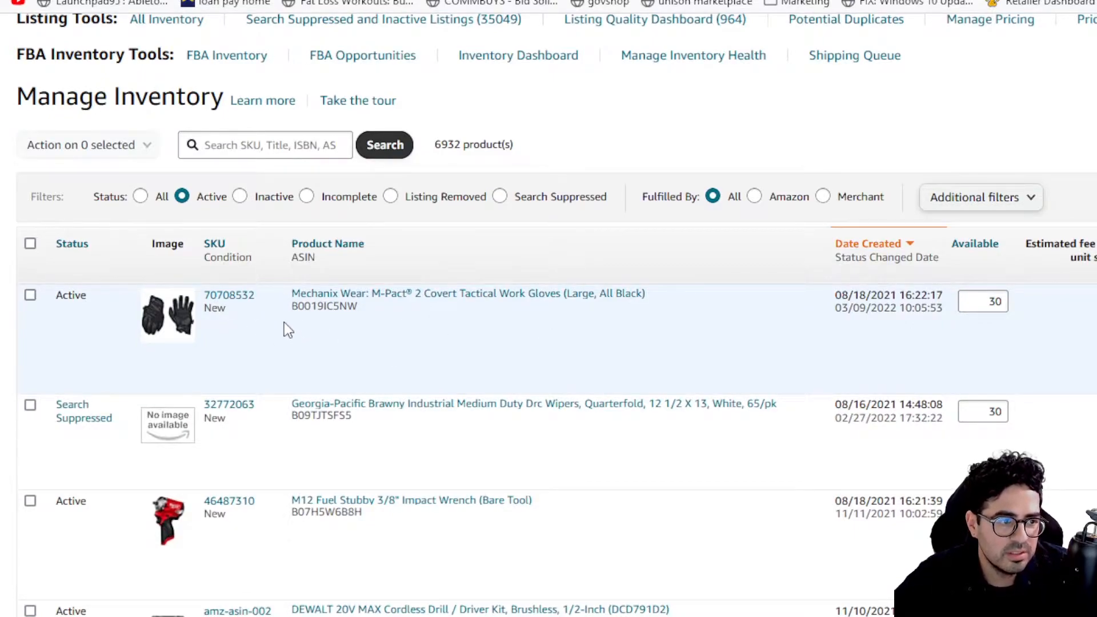
{"action": "mouse_move", "coordinate": [263, 303]}
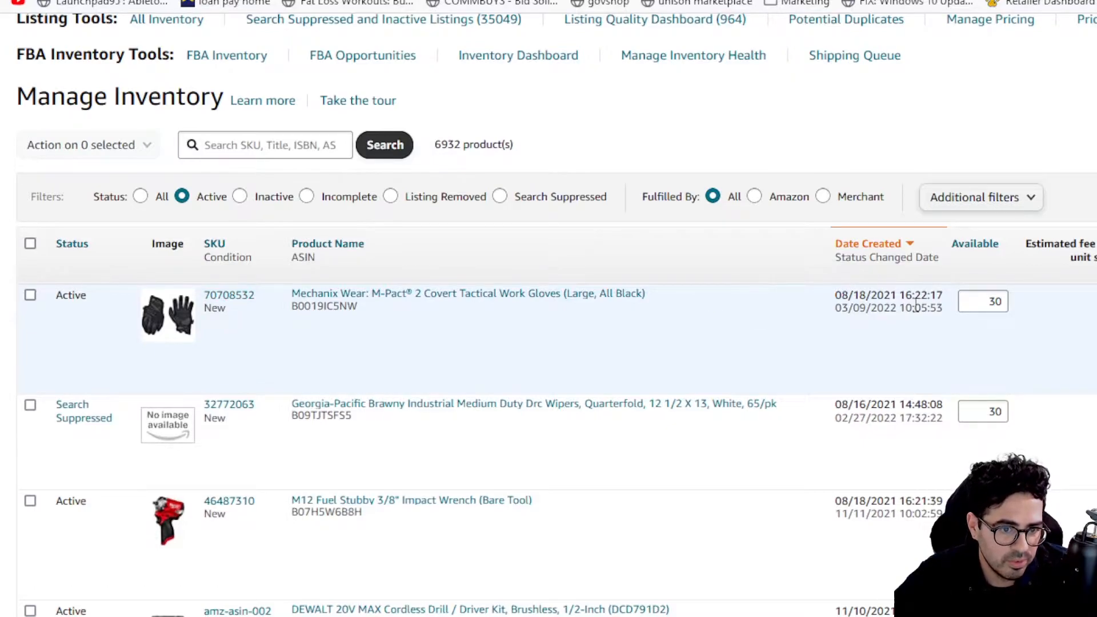
{"action": "mouse_move", "coordinate": [494, 359]}
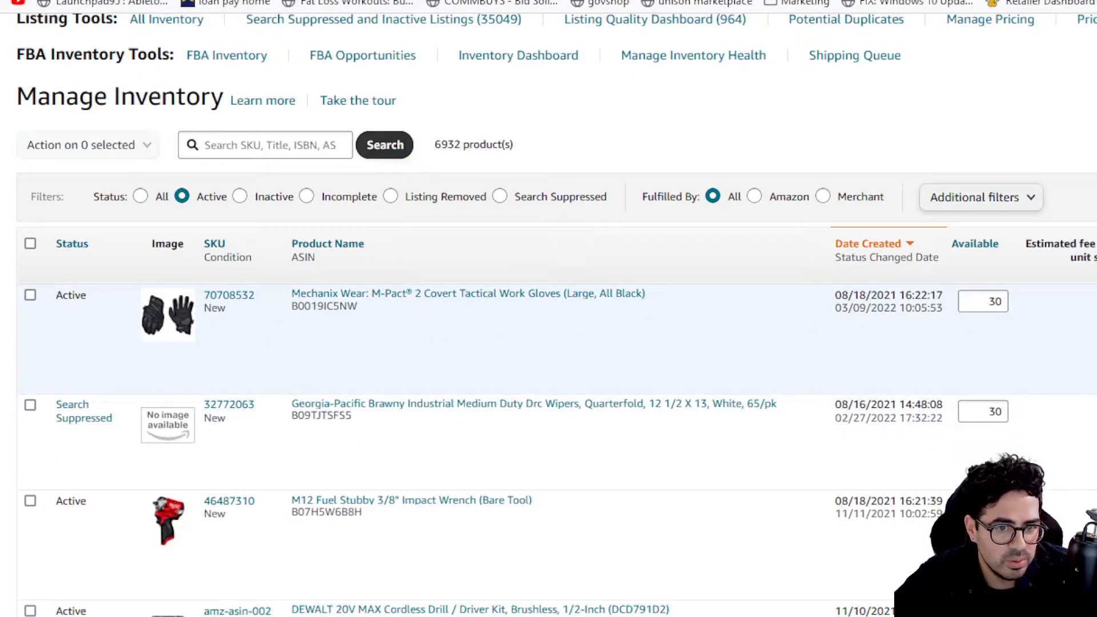
Step: Go to Inventory > Add Products via Upload and scroll to the inventory file download section
{"action": "left_click", "coordinate": [982, 301]}
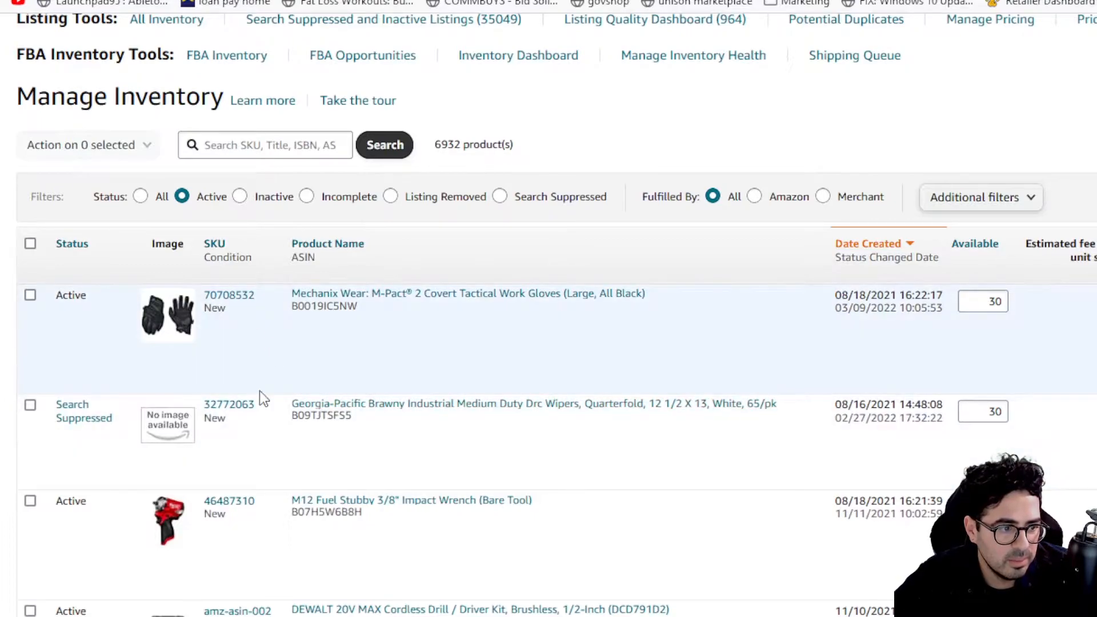
{"action": "mouse_move", "coordinate": [252, 356]}
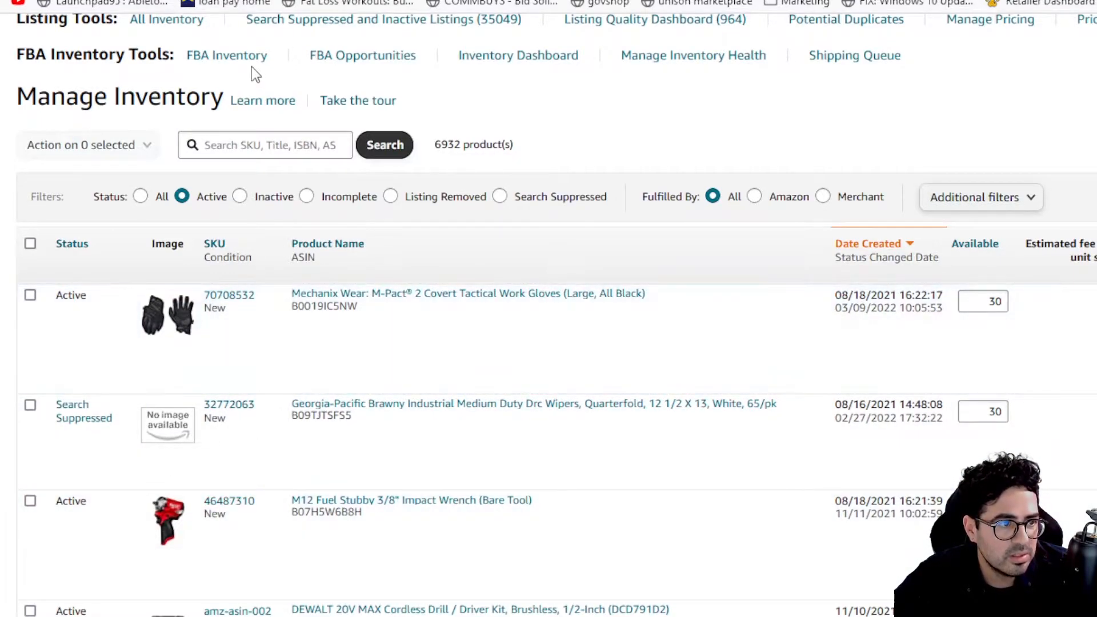
{"action": "left_click", "coordinate": [133, 68]}
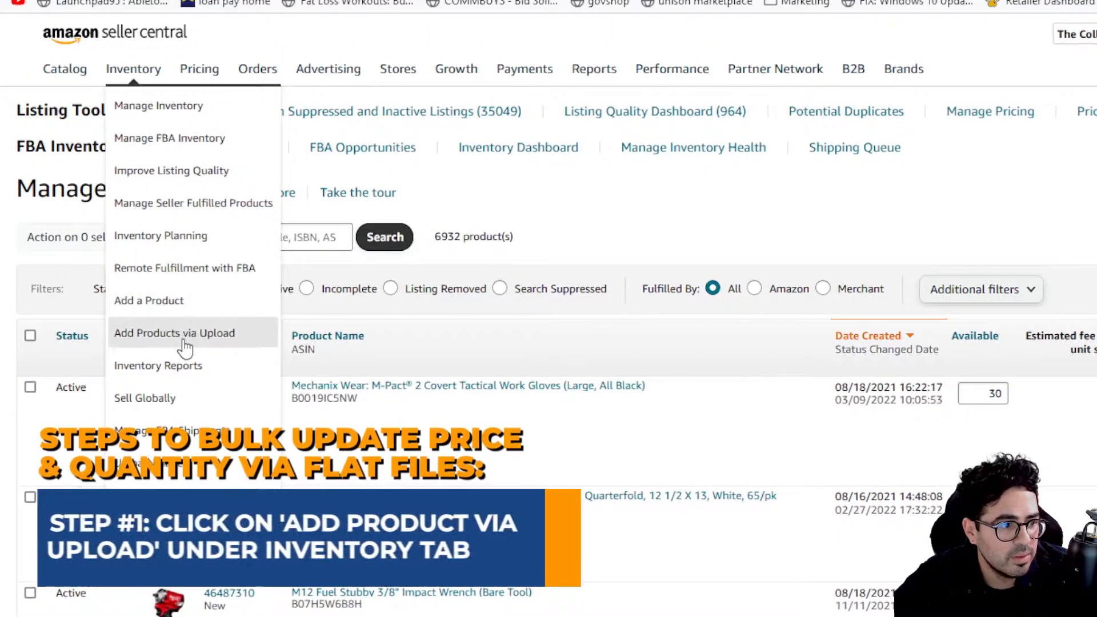
{"action": "right_click", "coordinate": [215, 336]}
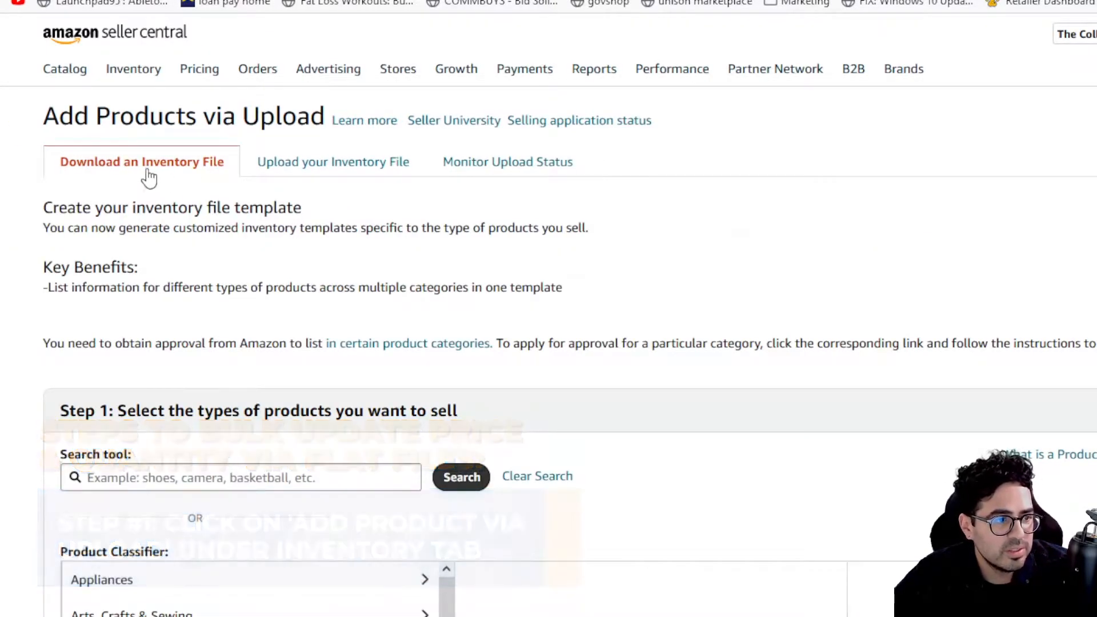
{"action": "scroll", "scroll_direction": "down", "scroll_amount": 3}
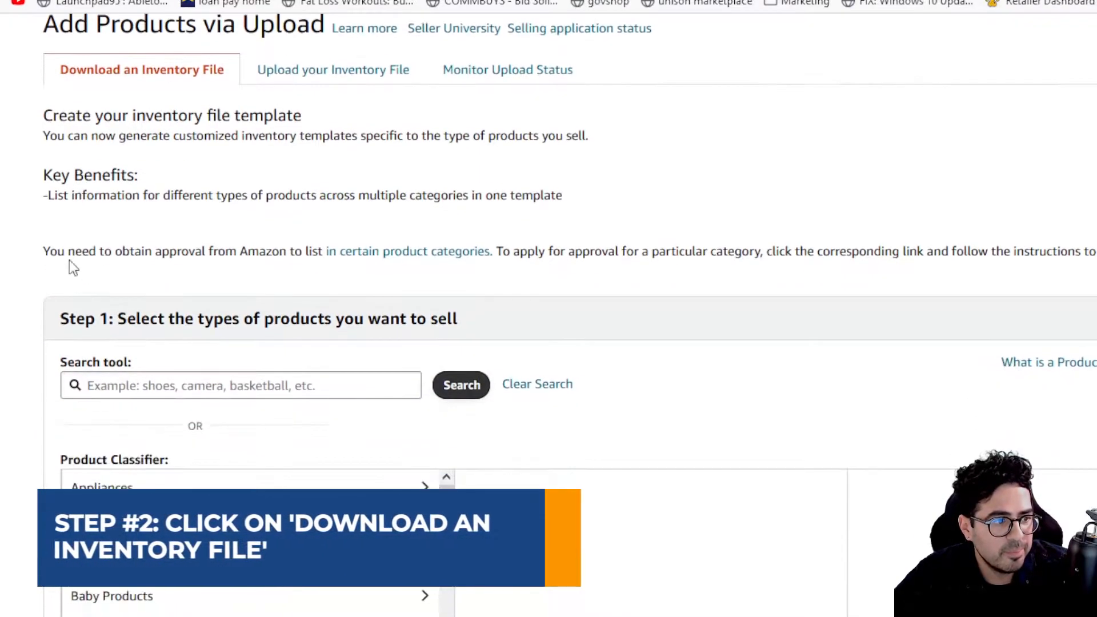
{"action": "scroll", "scroll_direction": "down", "scroll_amount": 3}
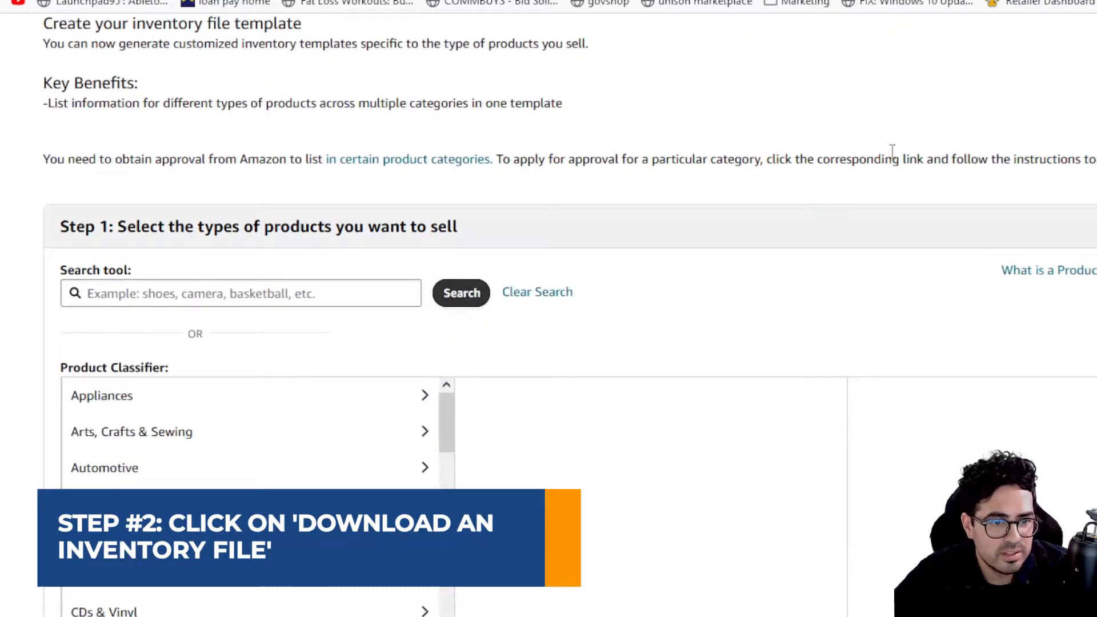
{"action": "mouse_move", "coordinate": [28, 196]}
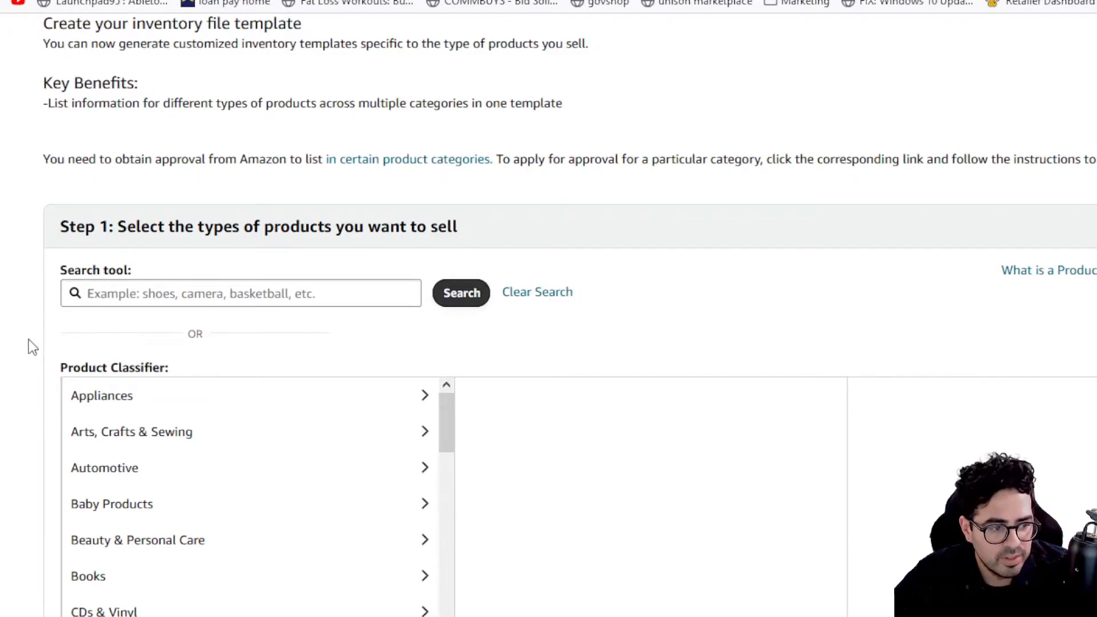
Step: Scroll to the Inventory Files table and download the Price & Quantity template
{"action": "scroll", "scroll_direction": "down", "scroll_amount": 3}
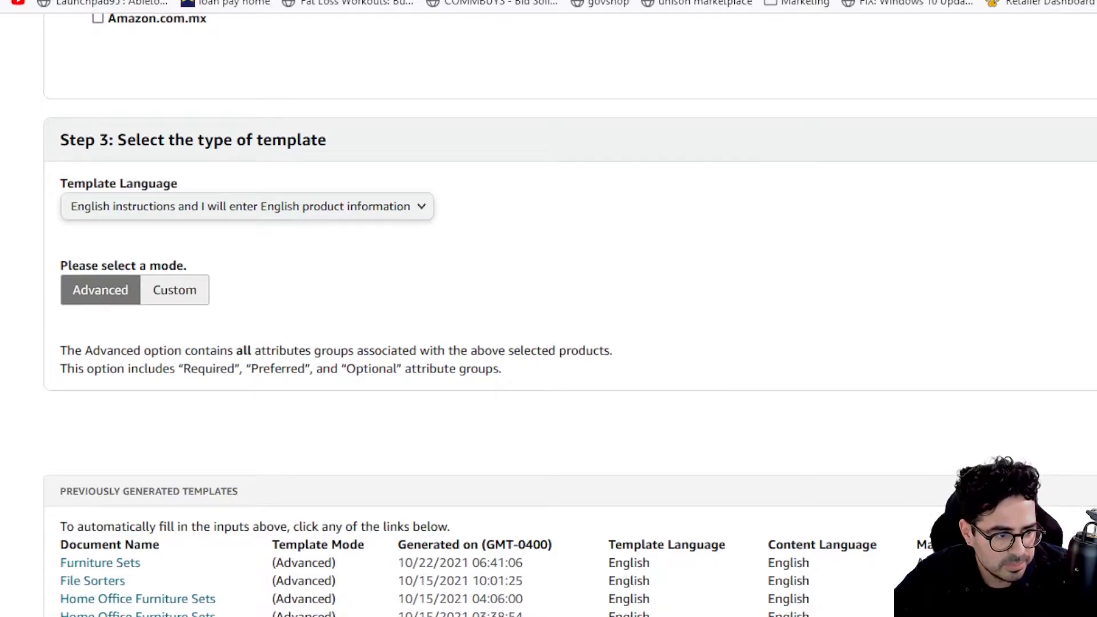
{"action": "scroll", "scroll_direction": "down", "scroll_amount": 3}
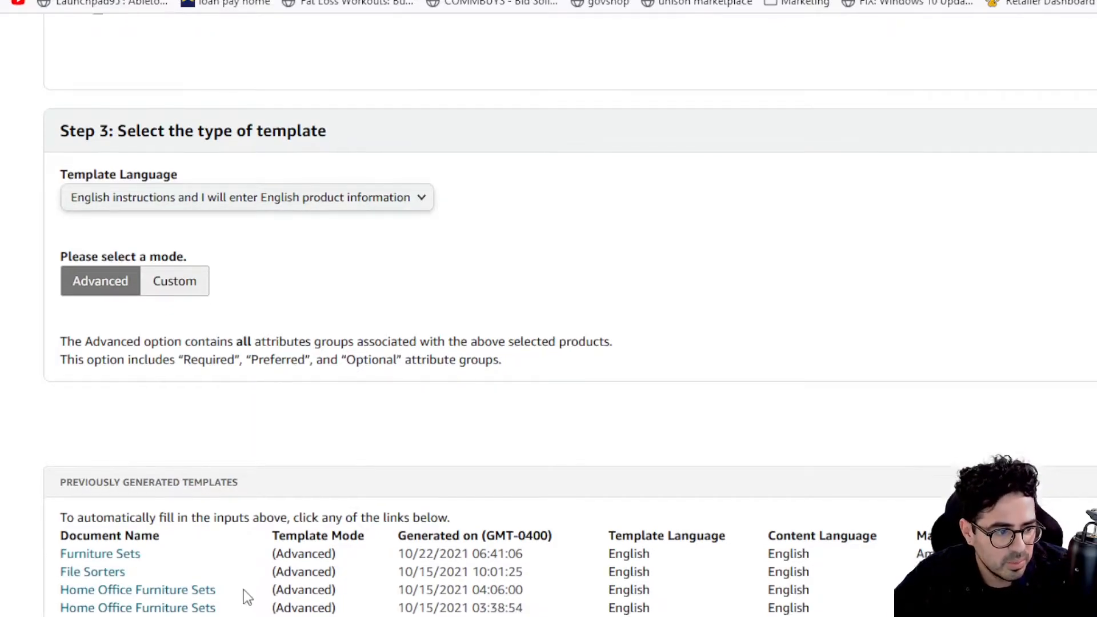
{"action": "scroll", "scroll_direction": "down", "scroll_amount": 3}
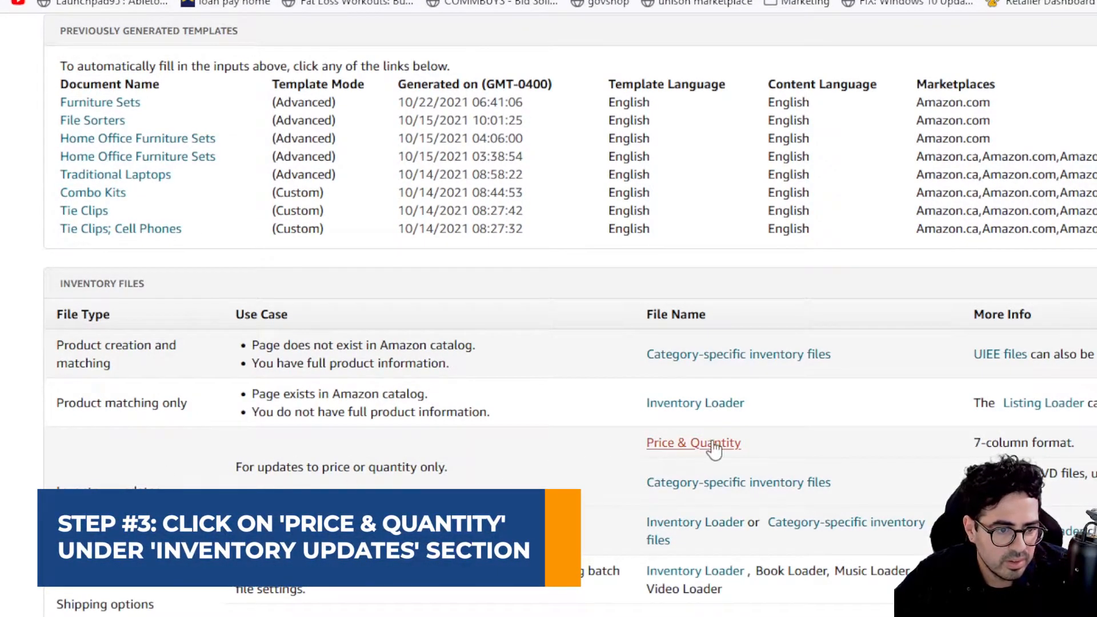
{"action": "left_click", "coordinate": [693, 442]}
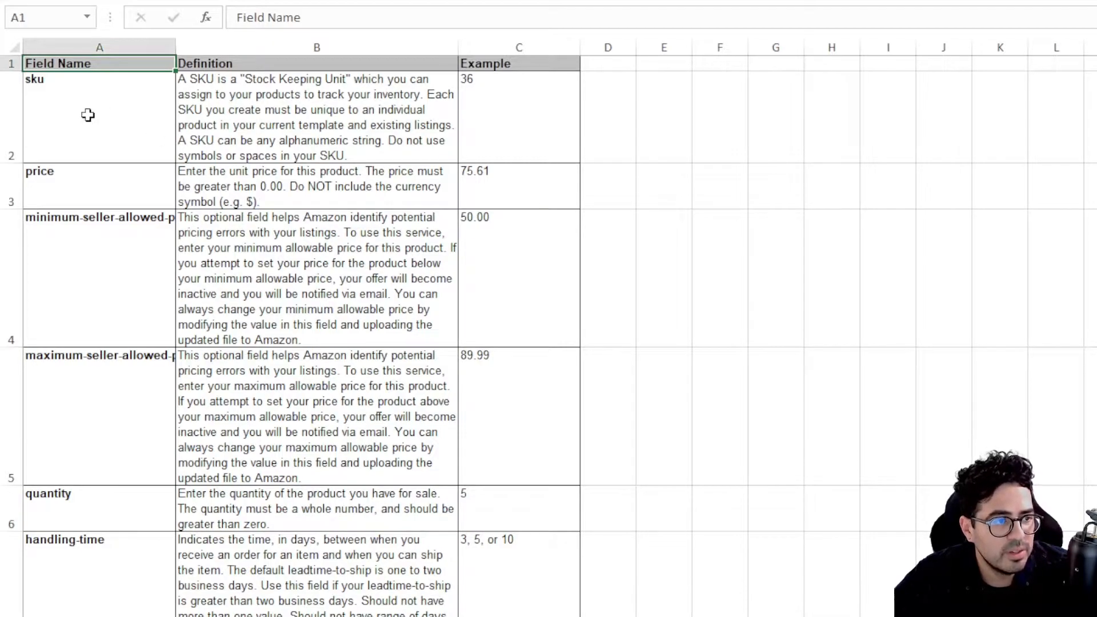
Step: Review the sku and price definitions, then bring back the Manage Inventory SKU listings
{"action": "scroll", "scroll_direction": "down", "scroll_amount": 3}
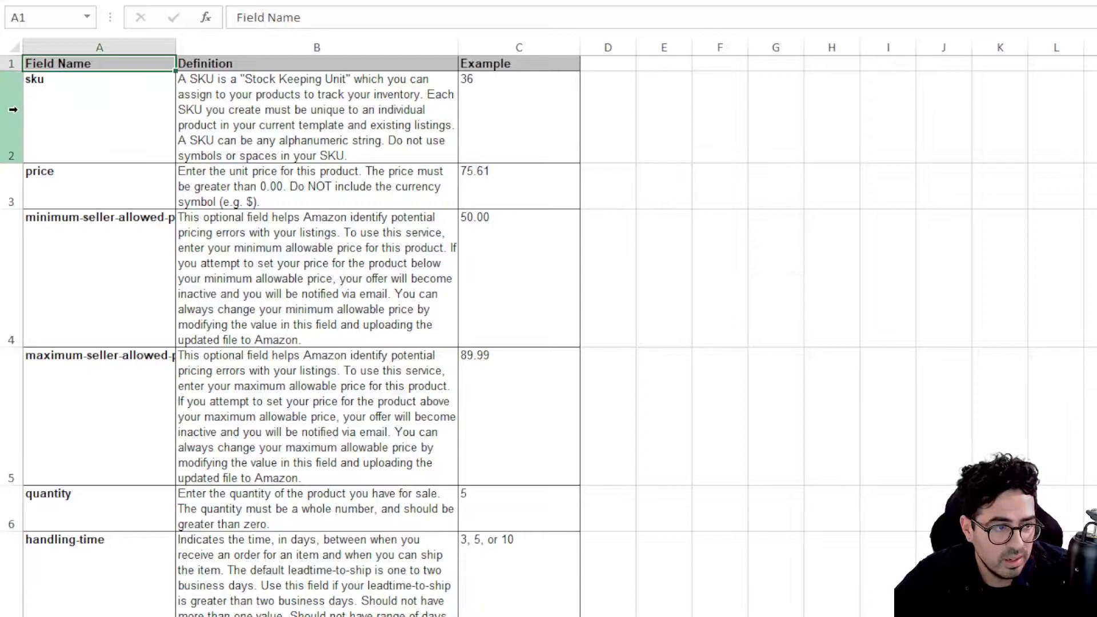
{"action": "left_click", "coordinate": [74, 108]}
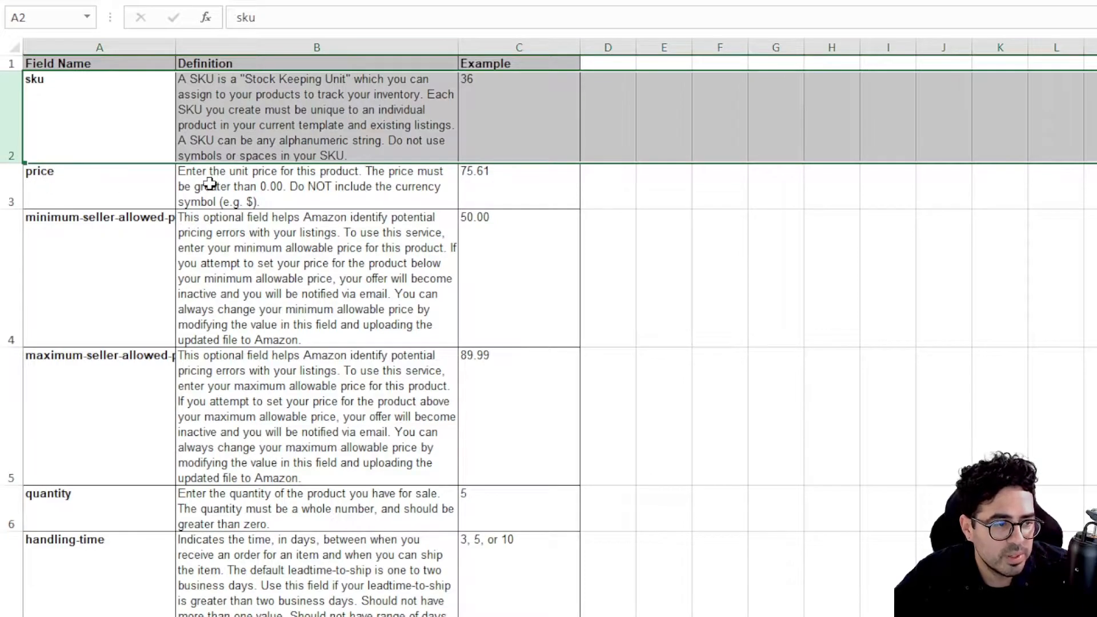
{"action": "left_click", "coordinate": [99, 171]}
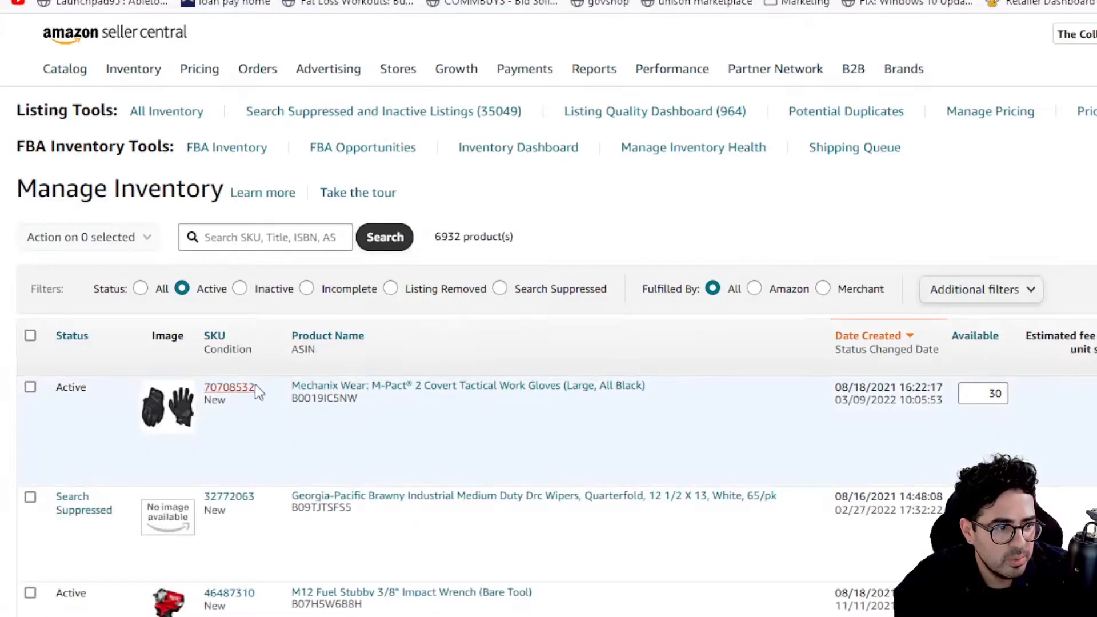
Step: Copy SKUs 70708532 and 46487310 from Manage Inventory into the template's sku column
{"action": "double_click", "coordinate": [228, 387]}
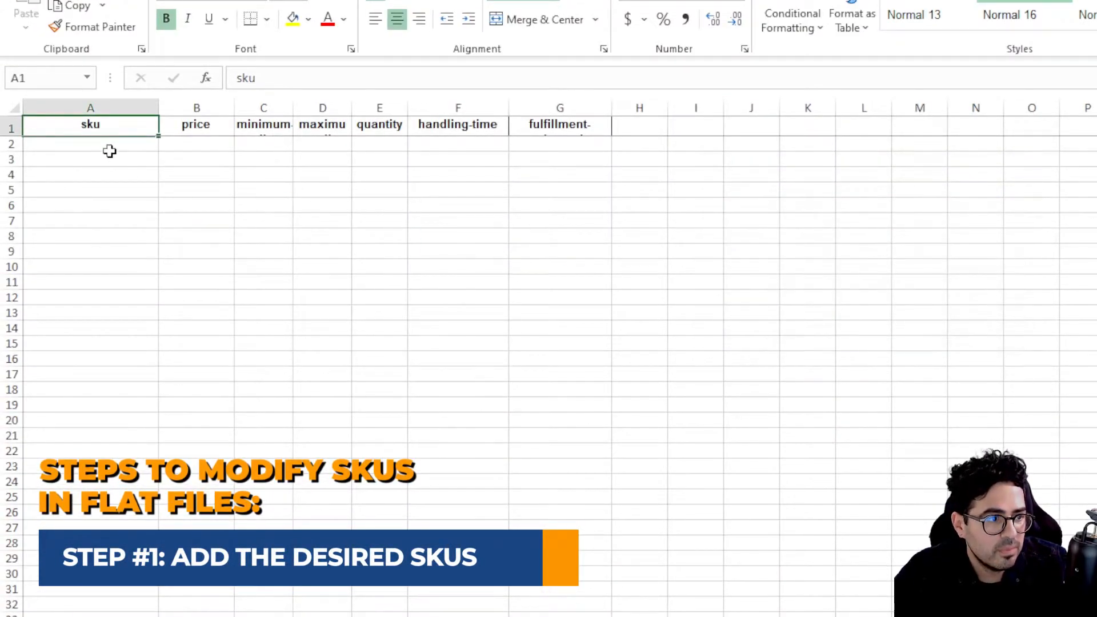
{"action": "type", "text": "70708532"}
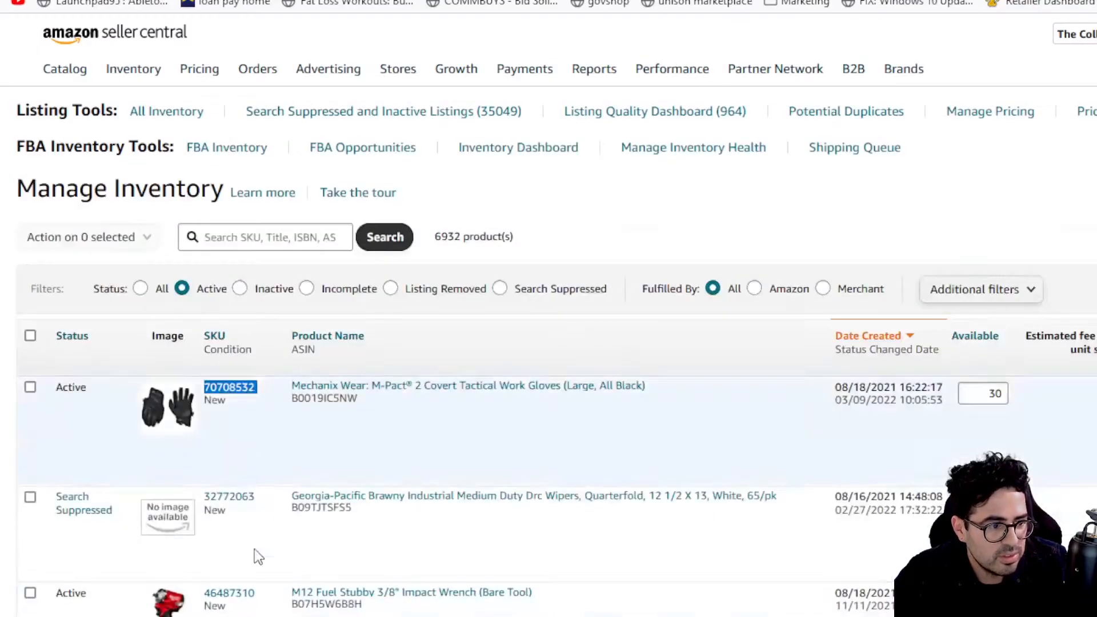
{"action": "double_click", "coordinate": [230, 592]}
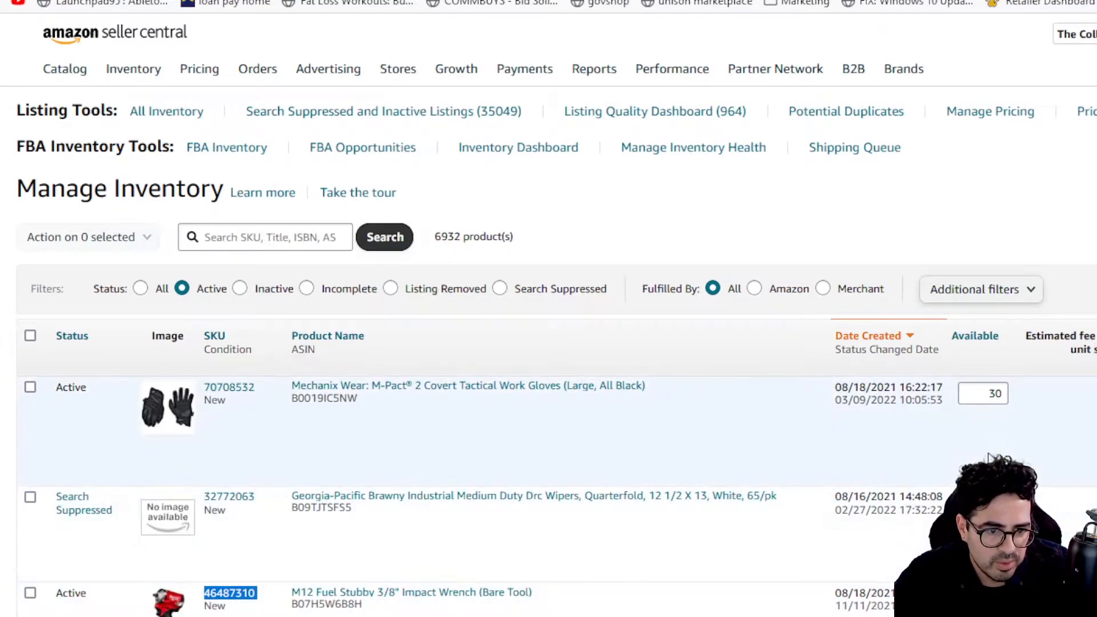
{"action": "mouse_move", "coordinate": [1029, 399]}
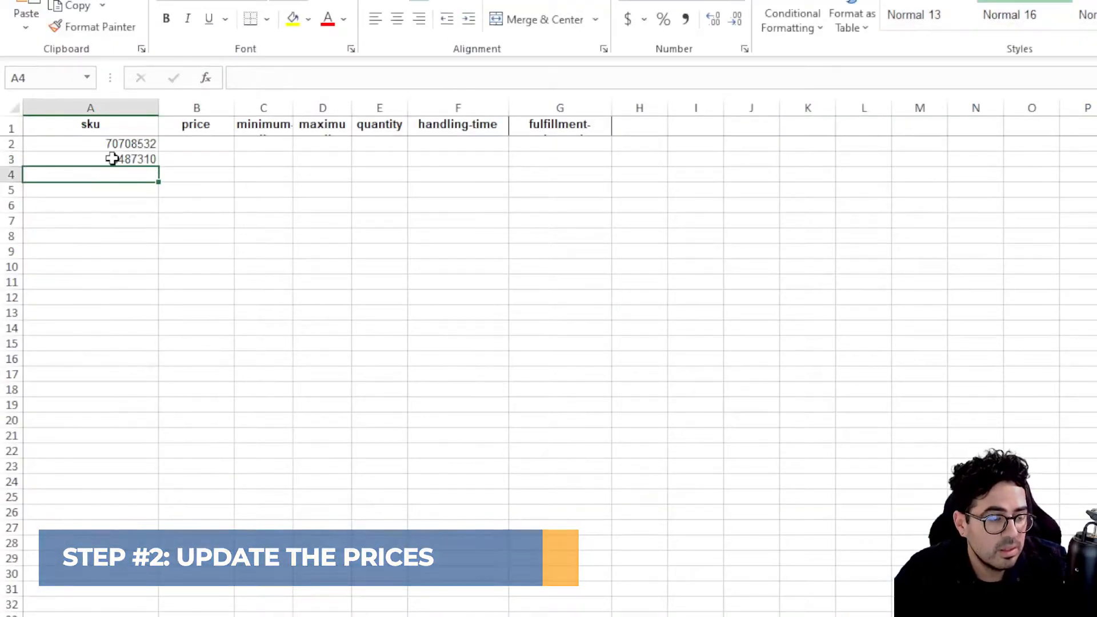
{"action": "type", "text": "266"}
{"action": "left_click", "coordinate": [196, 144]}
{"action": "type", "text": "36"}
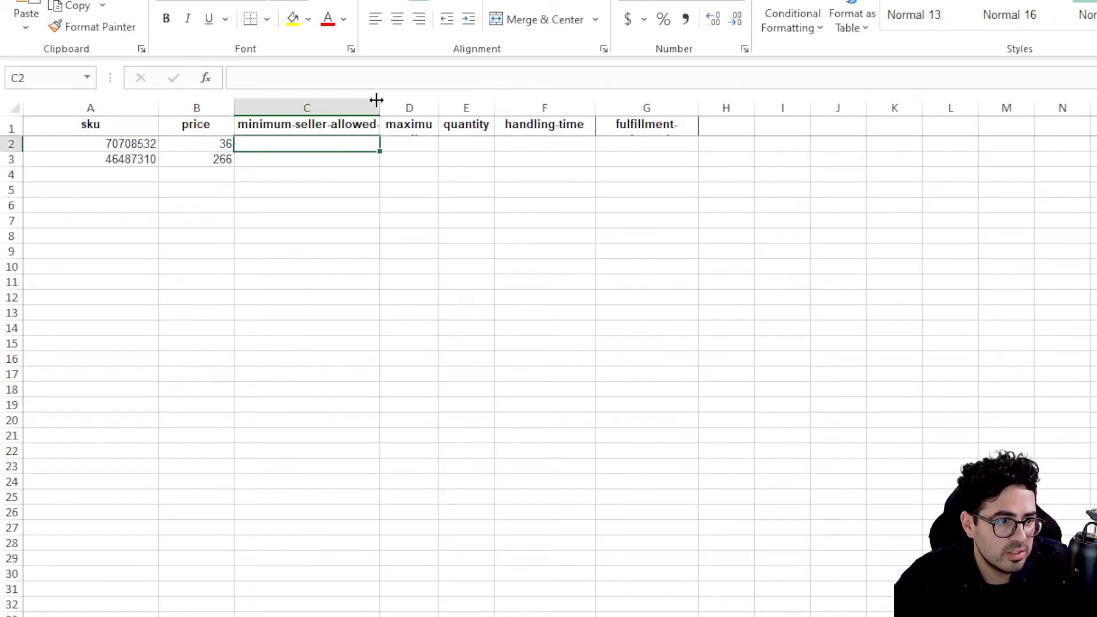
{"action": "left_click_drag", "start_coordinate": [382, 108], "coordinate": [446, 108]}
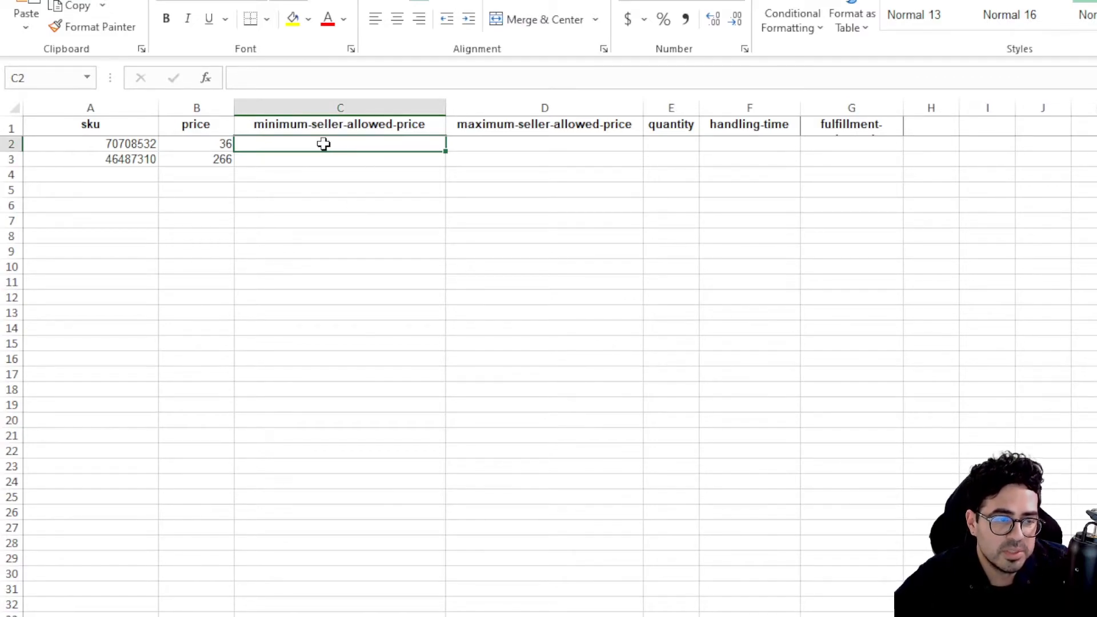
{"action": "mouse_move", "coordinate": [489, 136]}
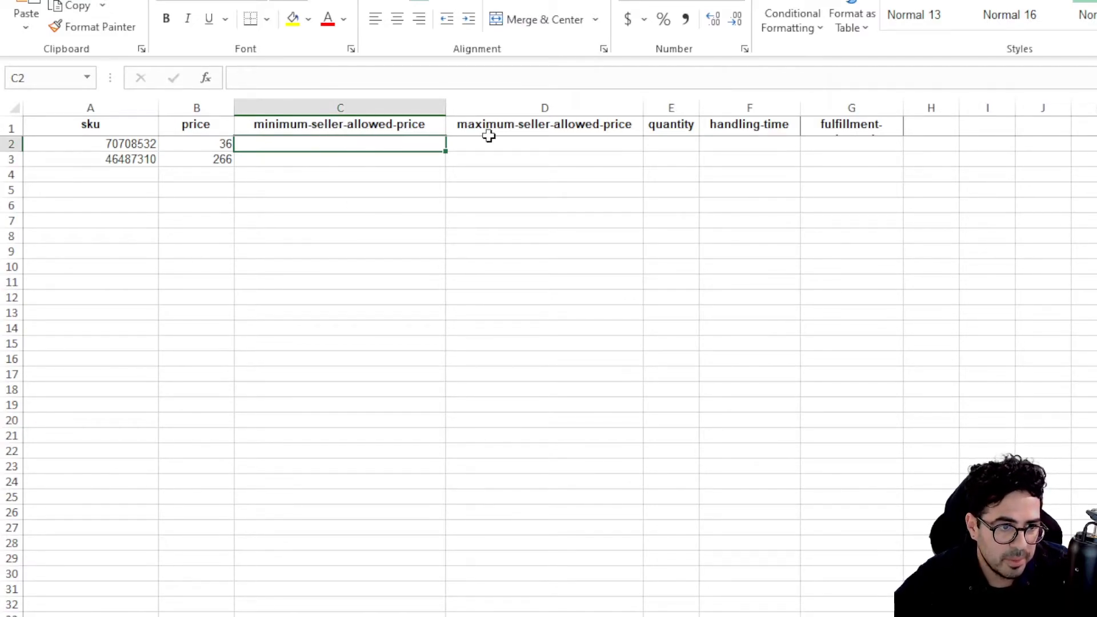
{"action": "left_click", "coordinate": [545, 144]}
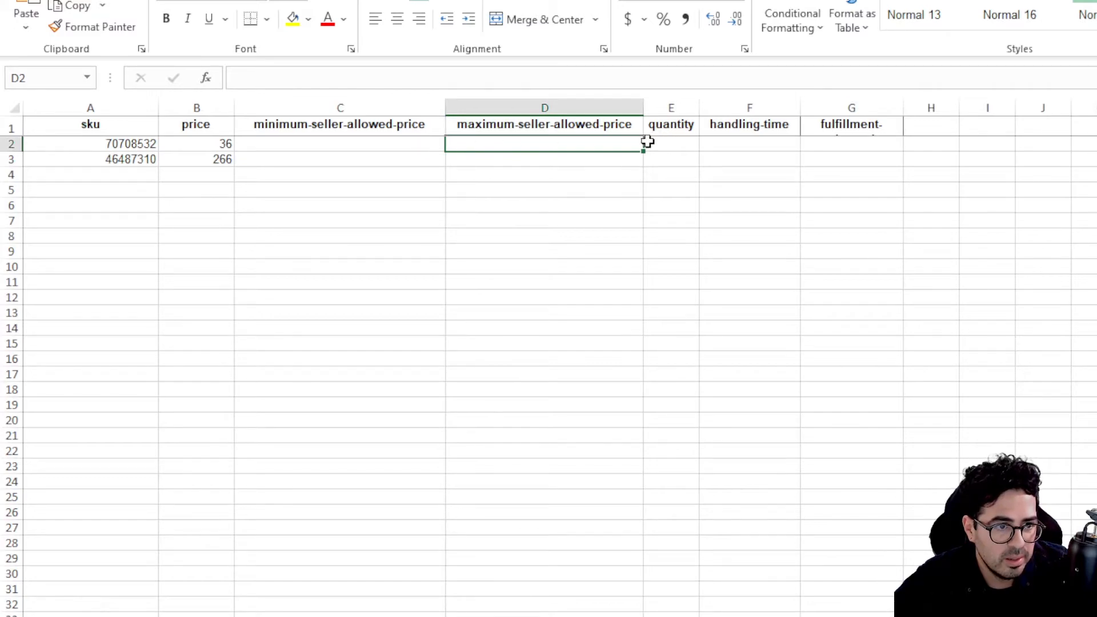
{"action": "left_click", "coordinate": [339, 143]}
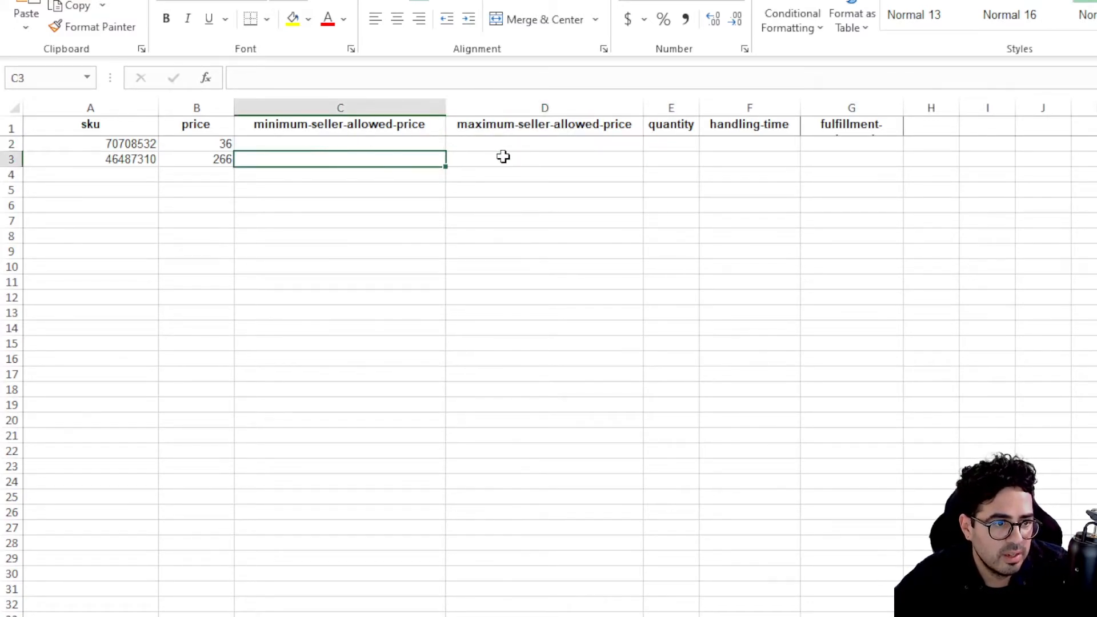
{"action": "left_click", "coordinate": [340, 144]}
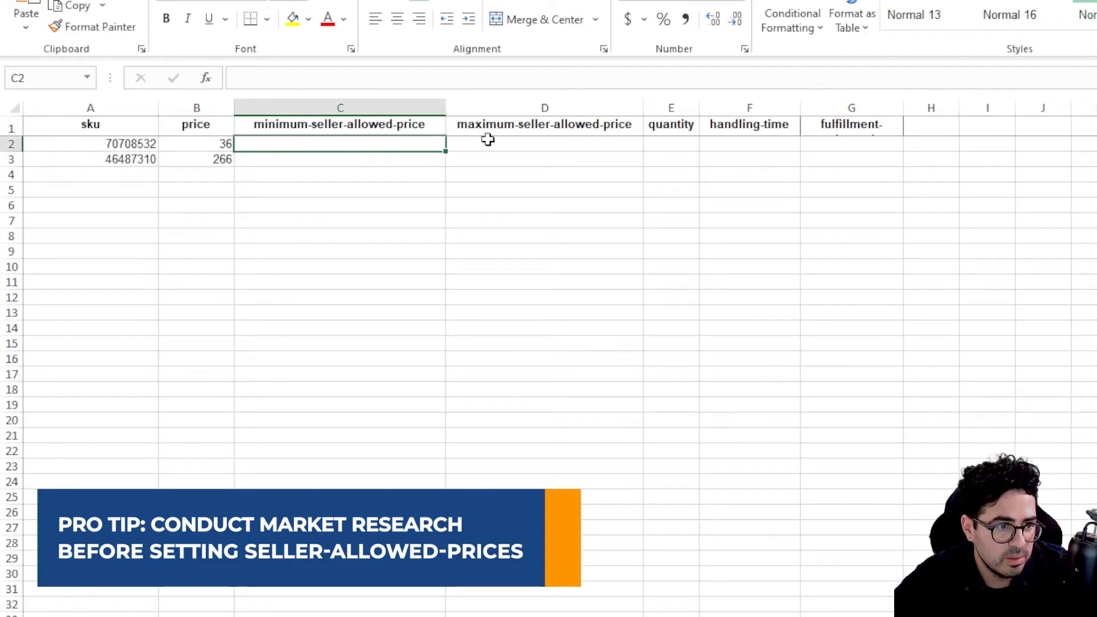
{"action": "left_click", "coordinate": [670, 144]}
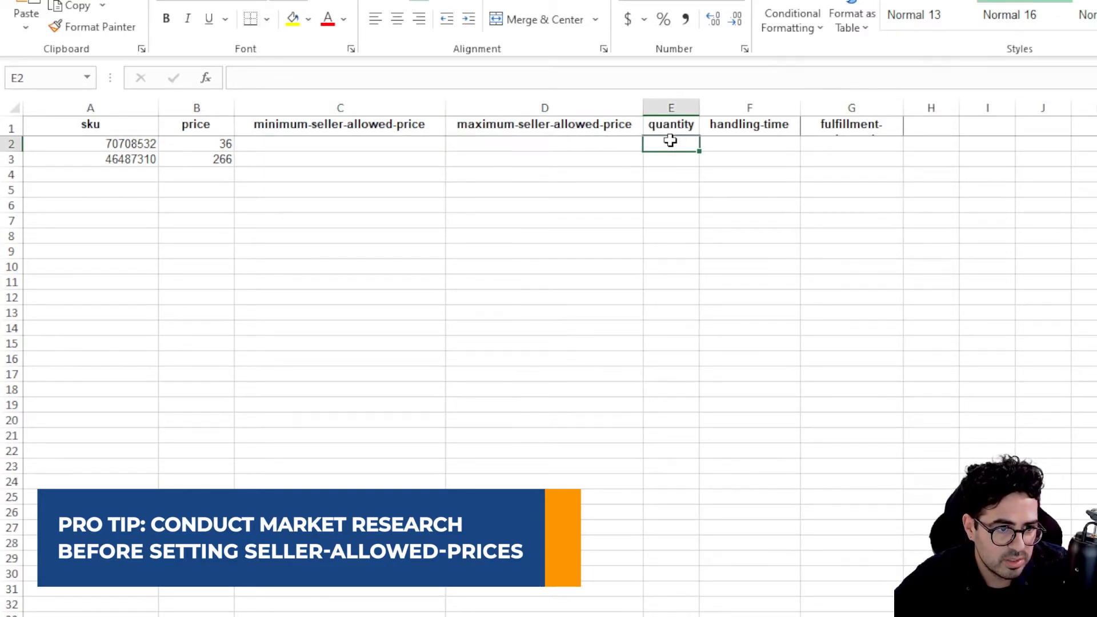
Step: Enter quantity 31 and return to the template sheet to keep filling values
{"action": "type", "text": "31"}
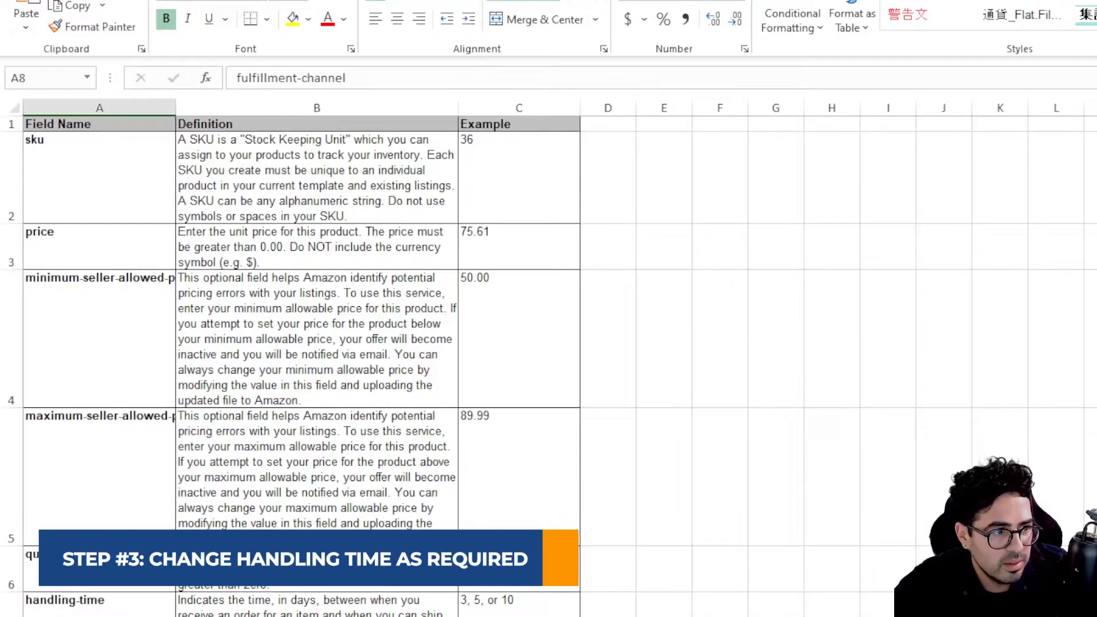
{"action": "left_click", "coordinate": [316, 604]}
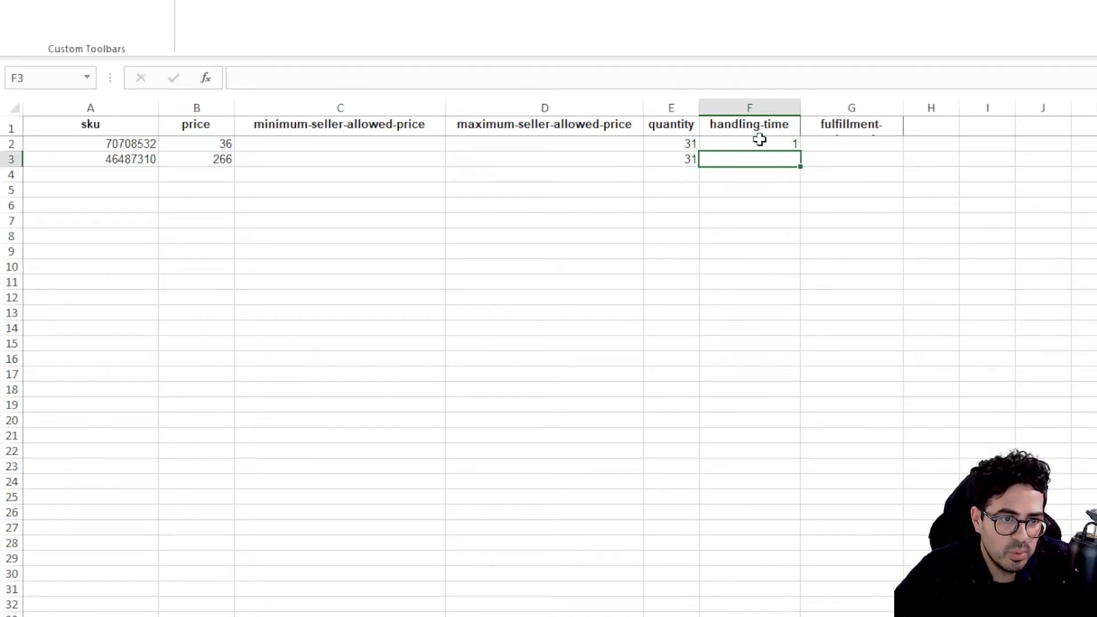
Step: Enter handling time 1 for the second SKU and select the fulfillment-channel cell
{"action": "type", "text": "1"}
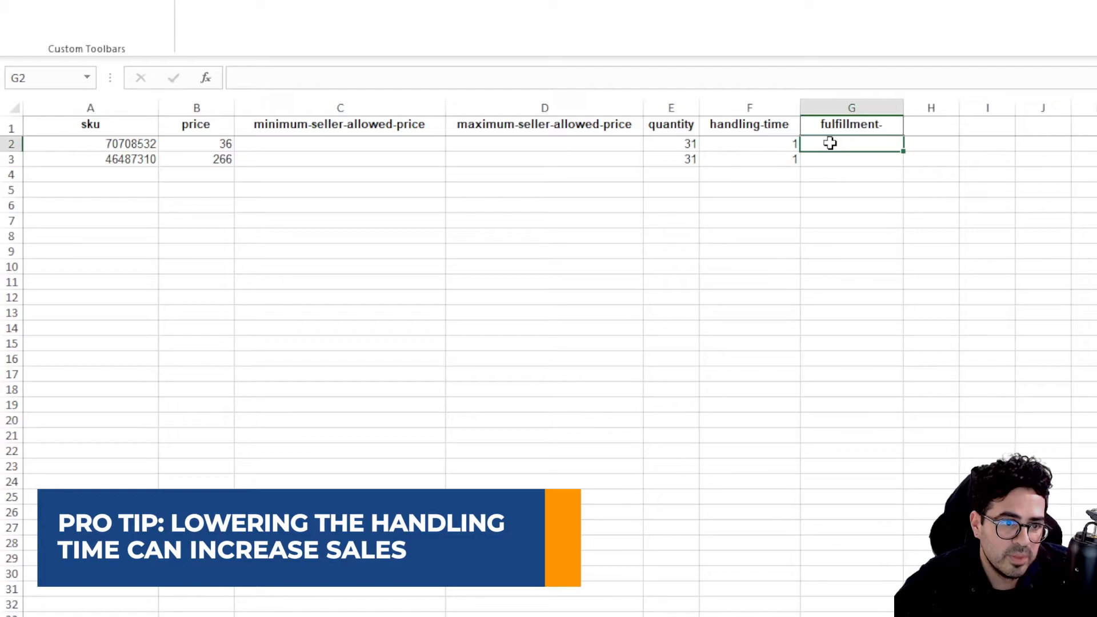
{"action": "left_click", "coordinate": [852, 159]}
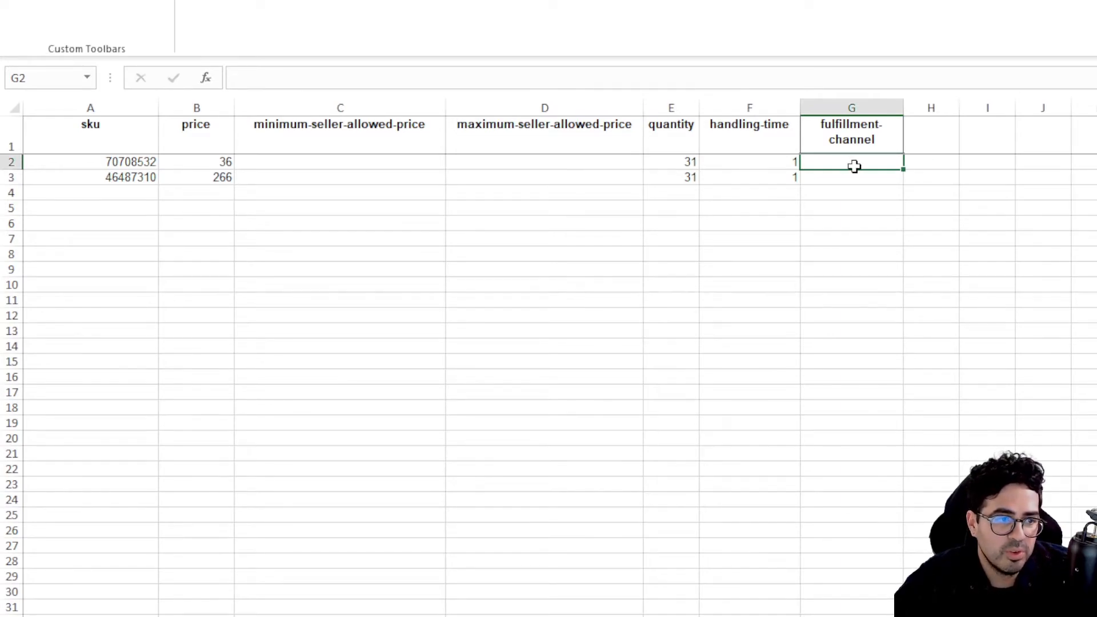
{"action": "mouse_move", "coordinate": [838, 163]}
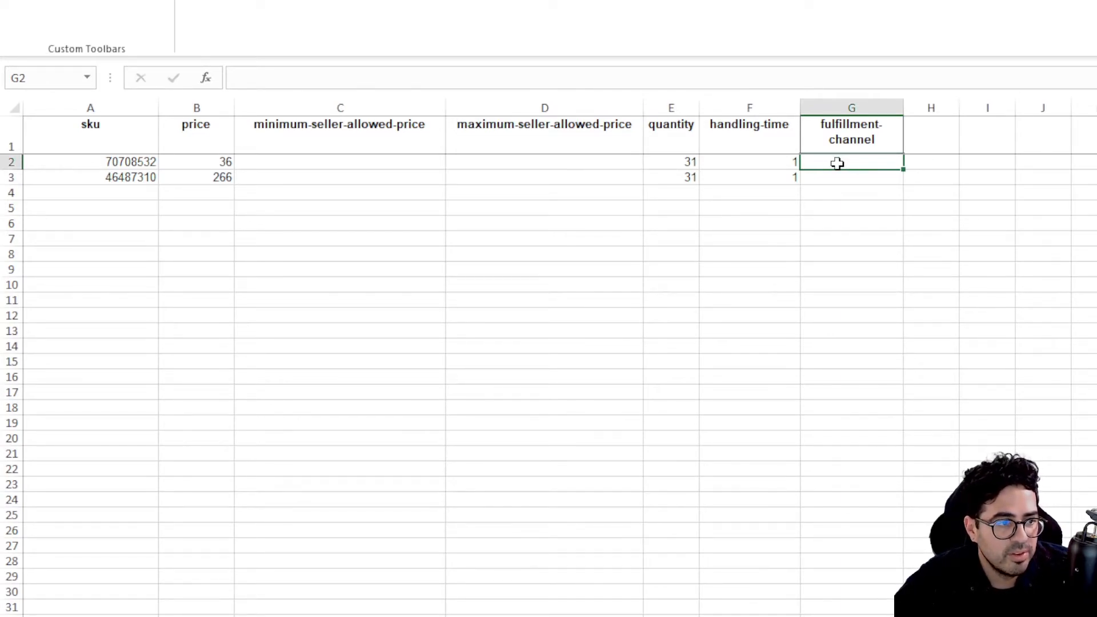
{"action": "mouse_move", "coordinate": [854, 177]}
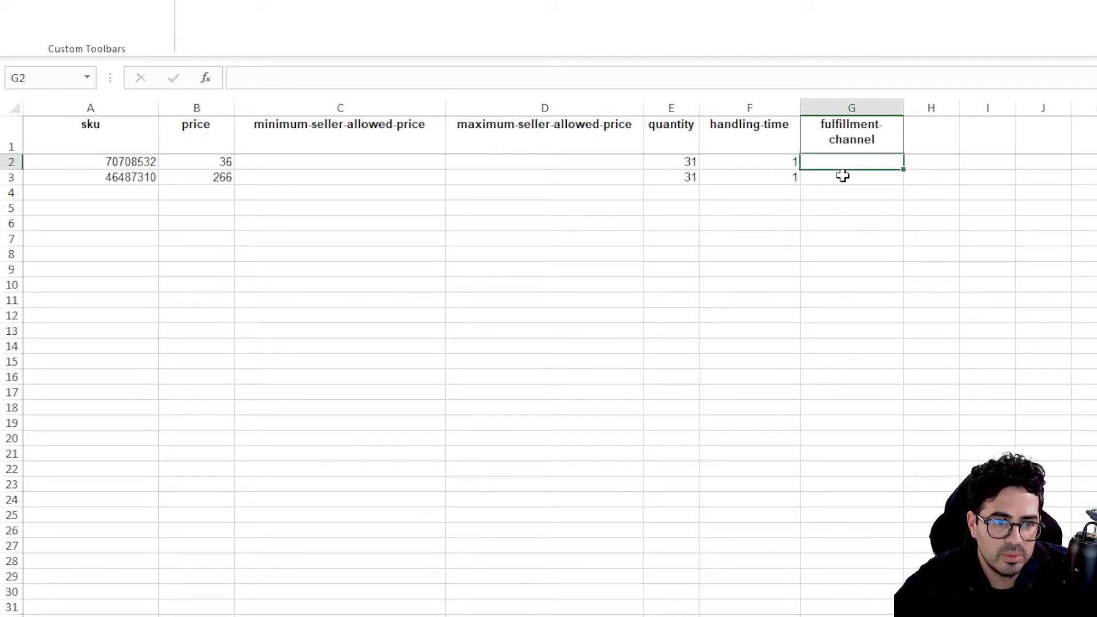
{"action": "mouse_move", "coordinate": [726, 183]}
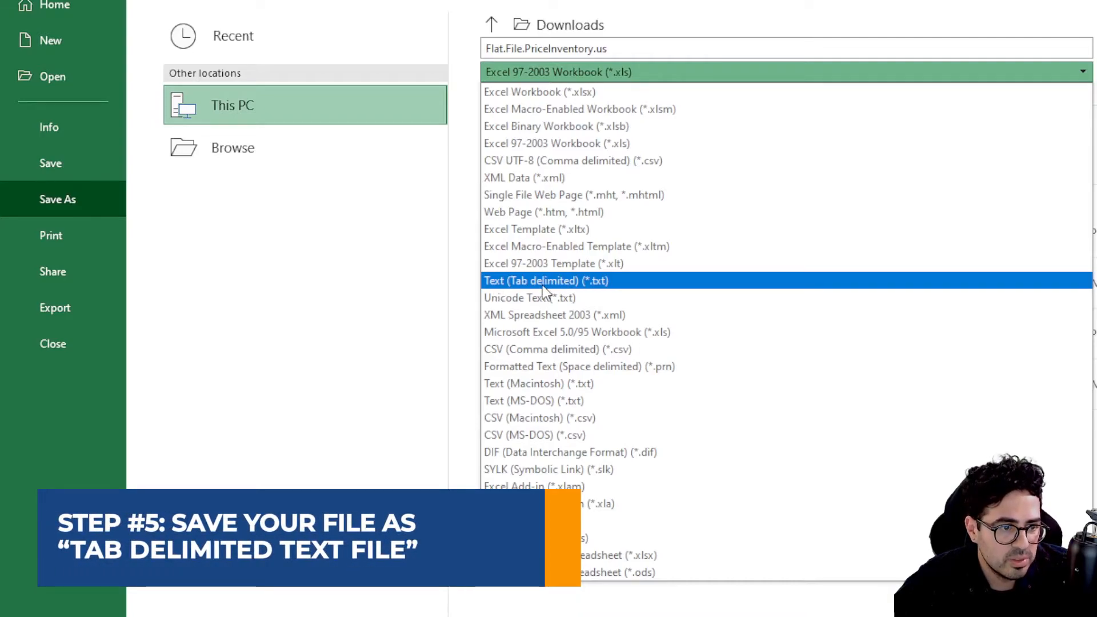
Step: Save the sheet as Text (Tab delimited) named 'price update 032522'
{"action": "left_click", "coordinate": [546, 281]}
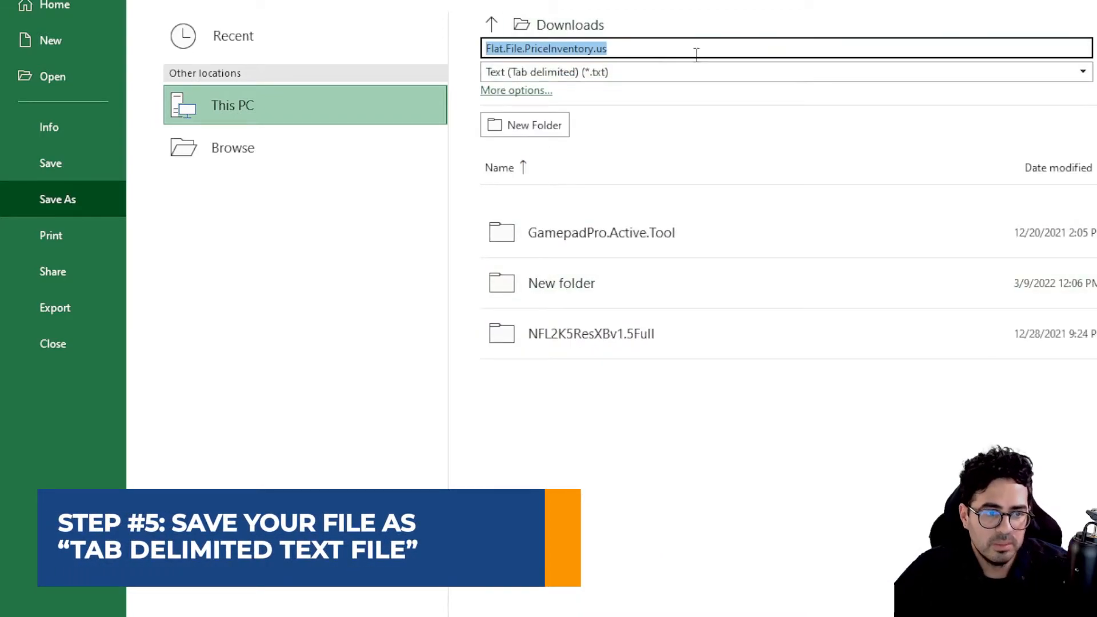
{"action": "type", "text": "price"}
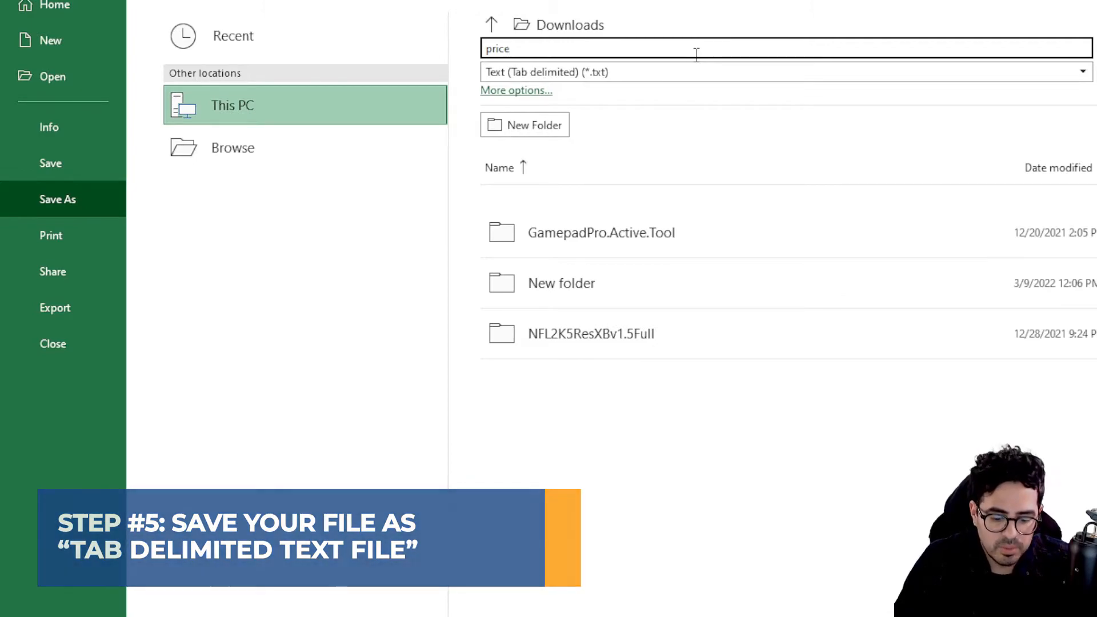
{"action": "type", "text": "update 032522"}
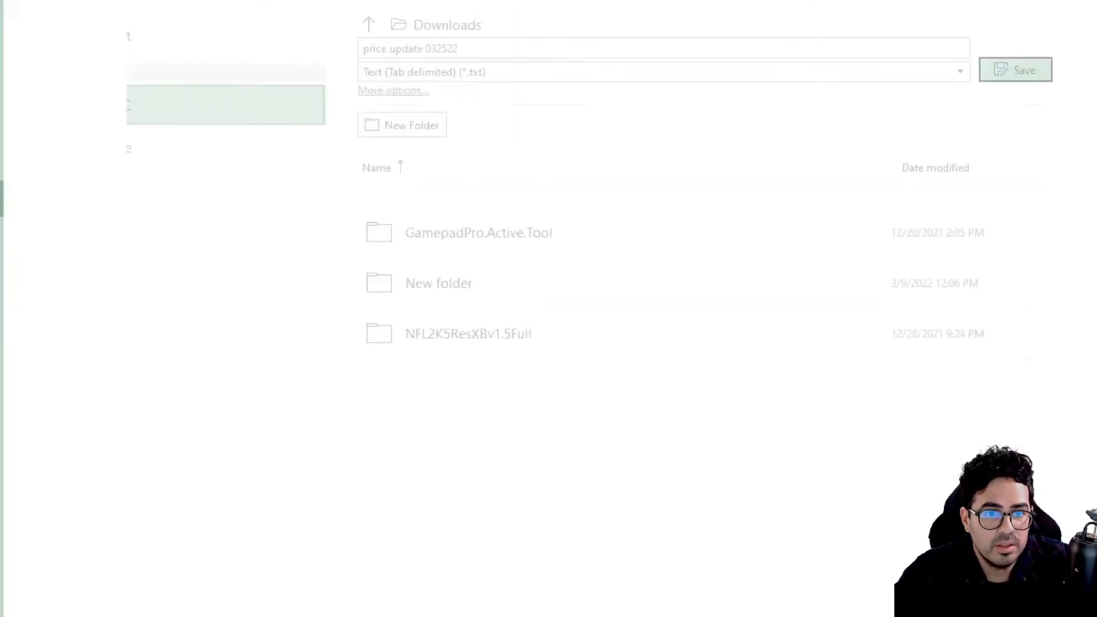
{"action": "left_click", "coordinate": [1015, 70]}
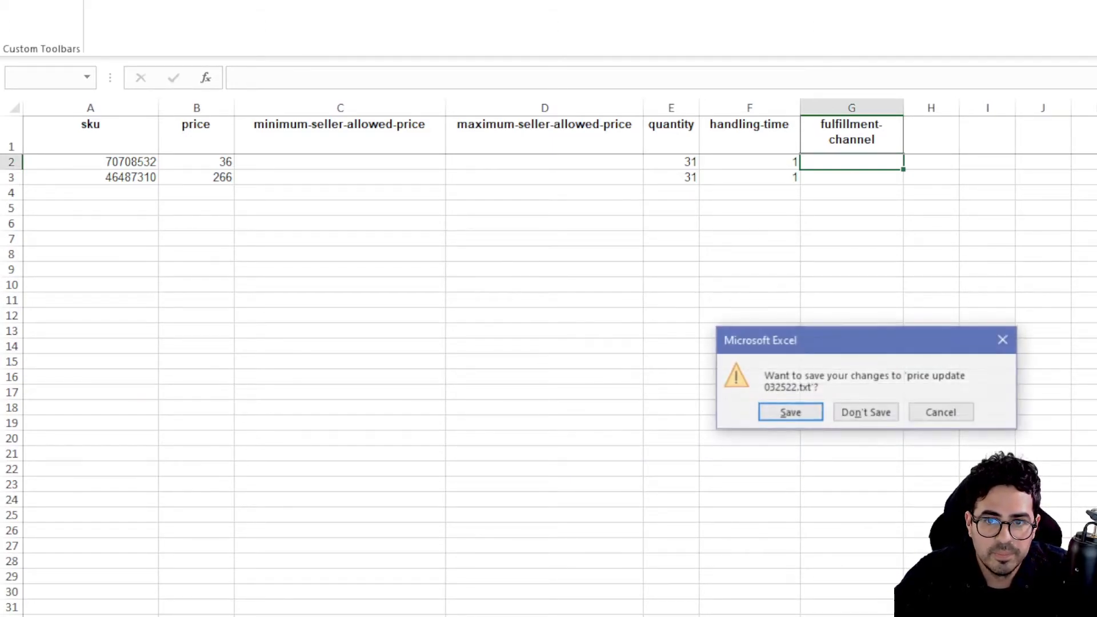
Step: Discard workbook changes and upload price update 032522.txt through Add Products via Upload
{"action": "left_click", "coordinate": [865, 412]}
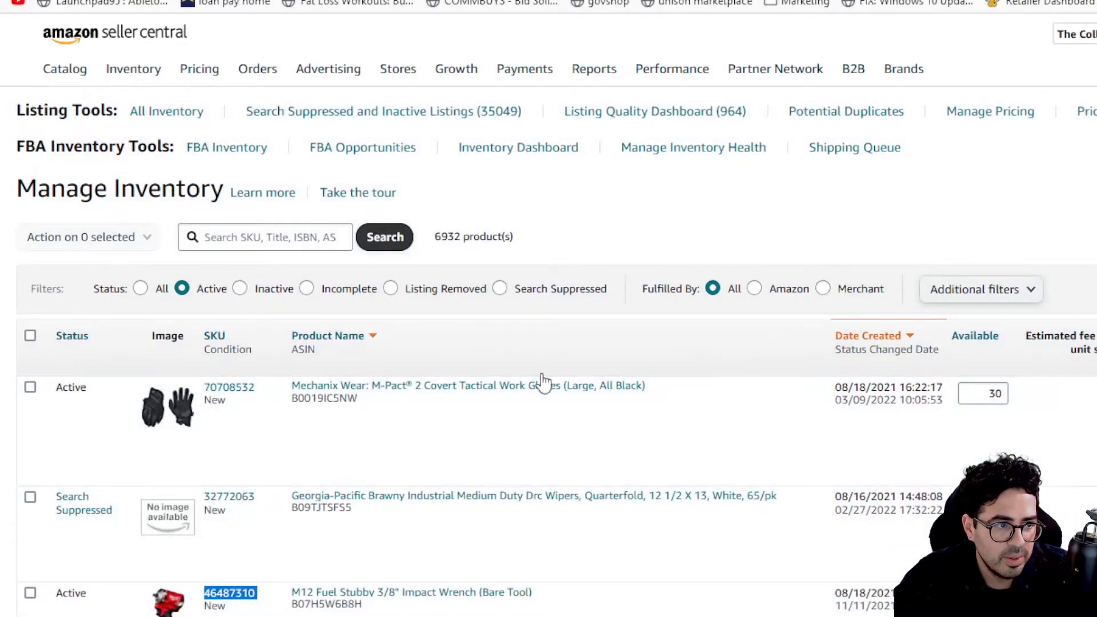
{"action": "left_click", "coordinate": [133, 68]}
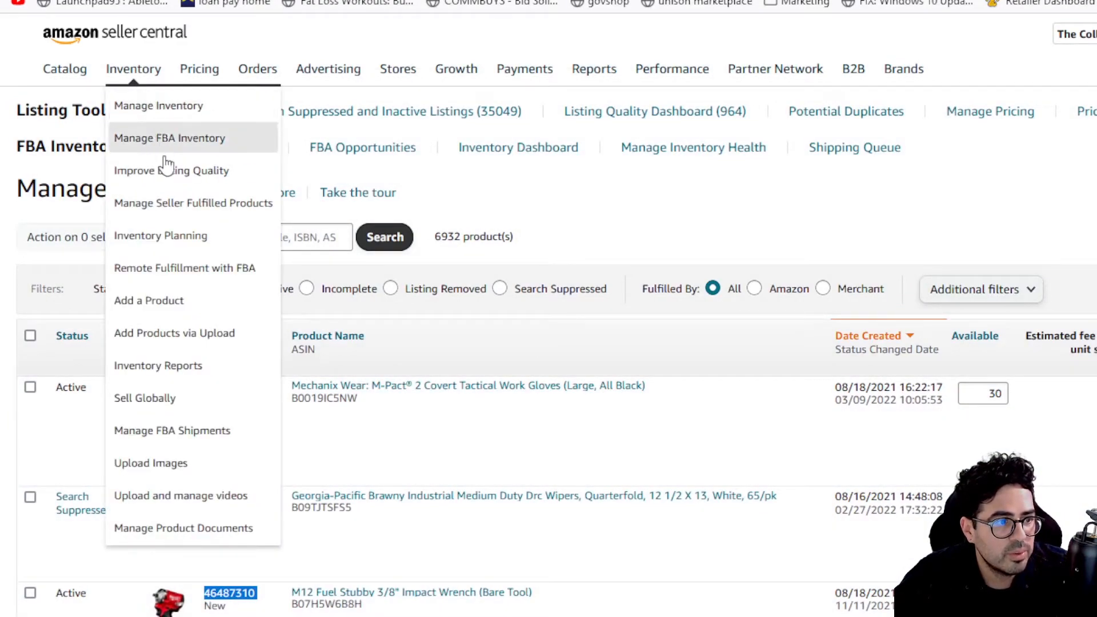
{"action": "left_click", "coordinate": [170, 138]}
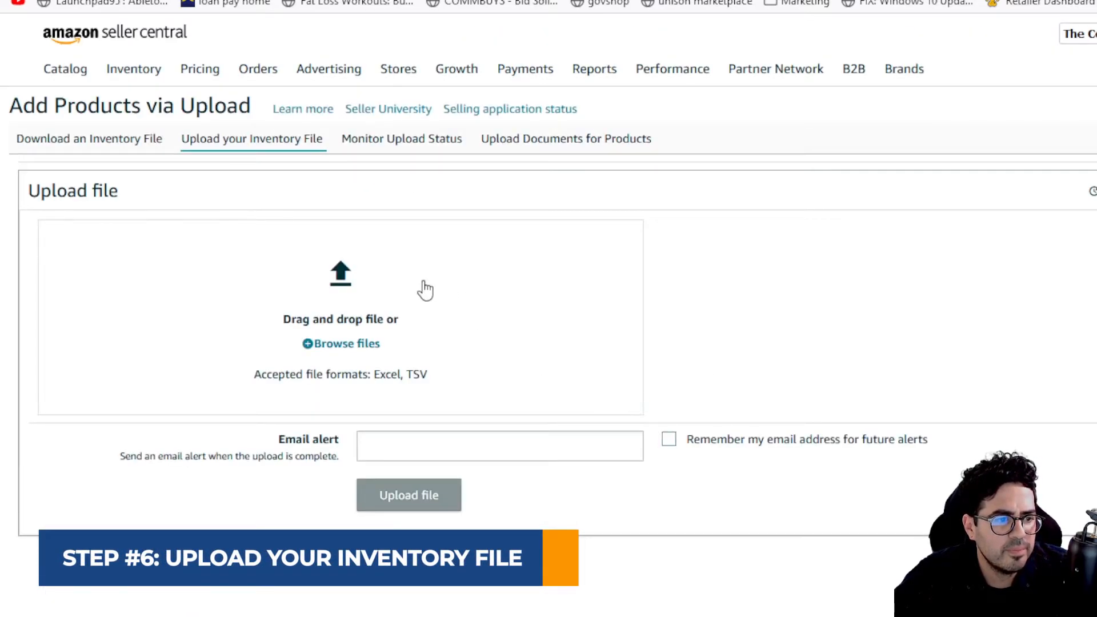
{"action": "left_click", "coordinate": [340, 344]}
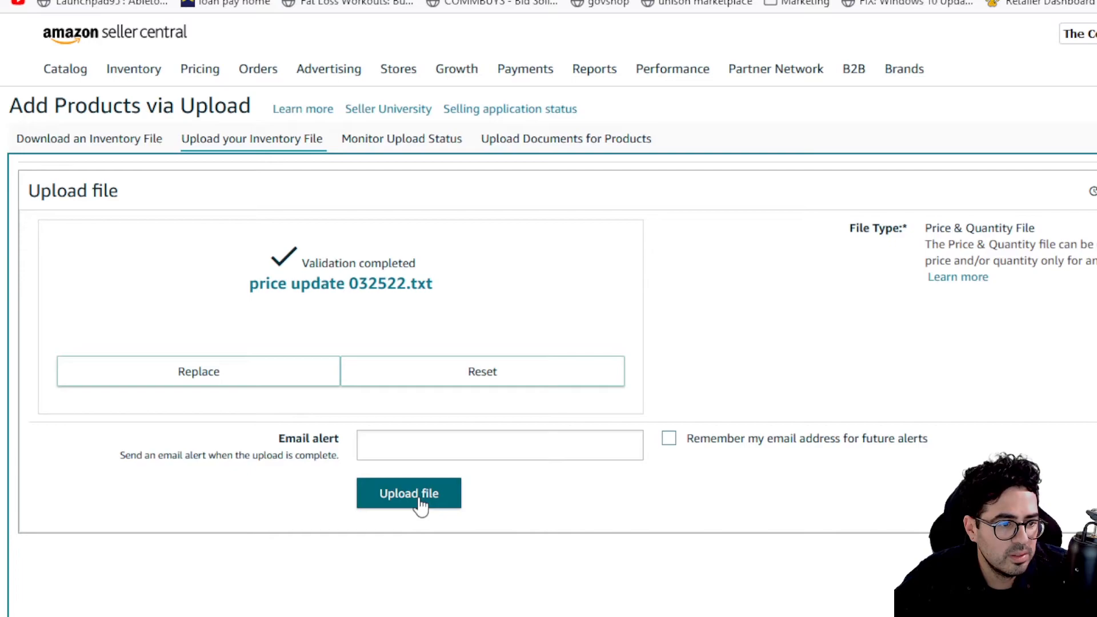
{"action": "left_click", "coordinate": [408, 493]}
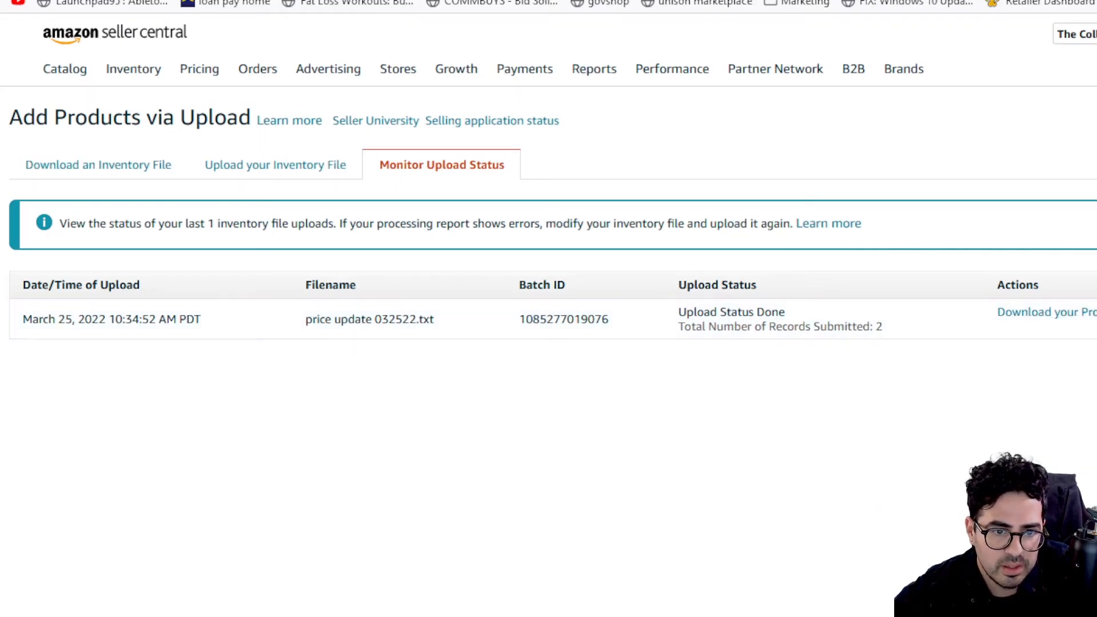
{"action": "mouse_move", "coordinate": [936, 330]}
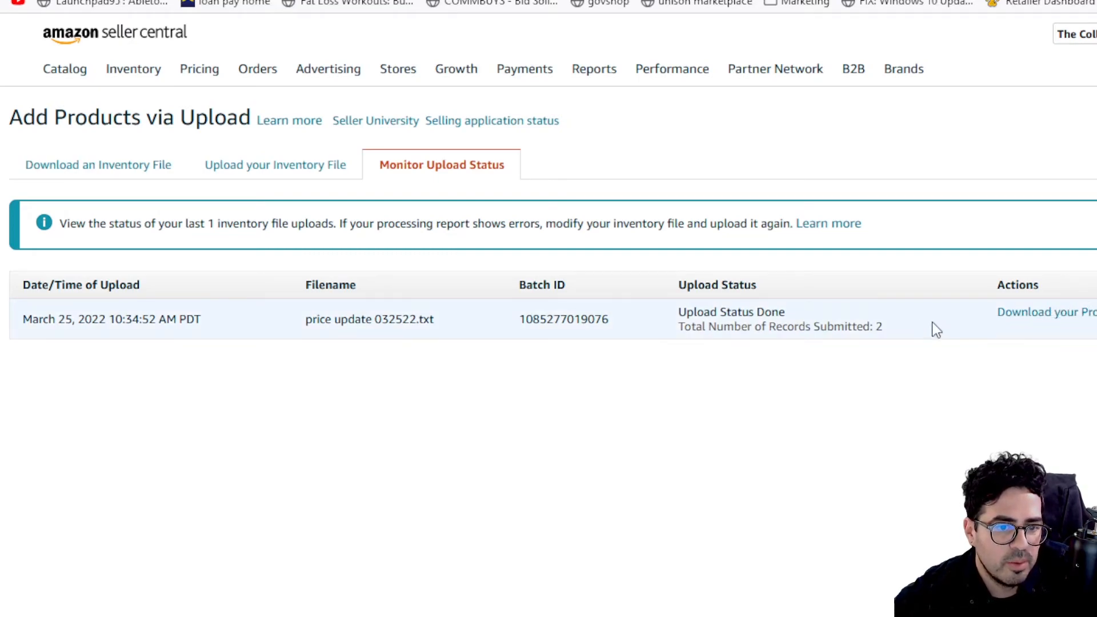
{"action": "mouse_move", "coordinate": [28, 217]}
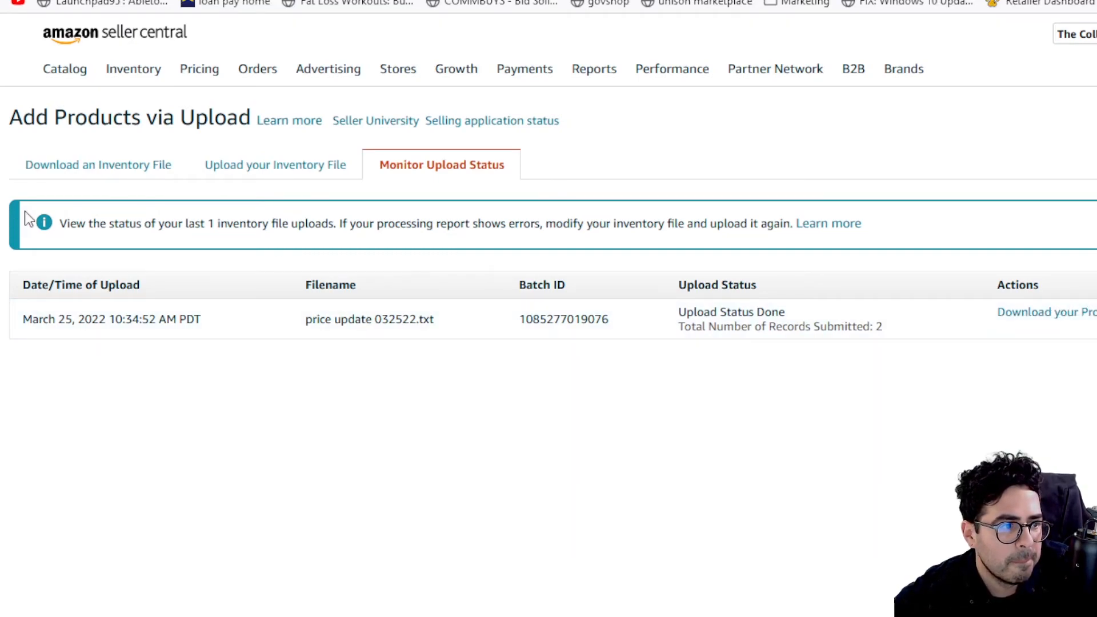
Step: Open the Inventory menu after confirming the upload shows Done with 2 records
{"action": "left_click", "coordinate": [134, 69]}
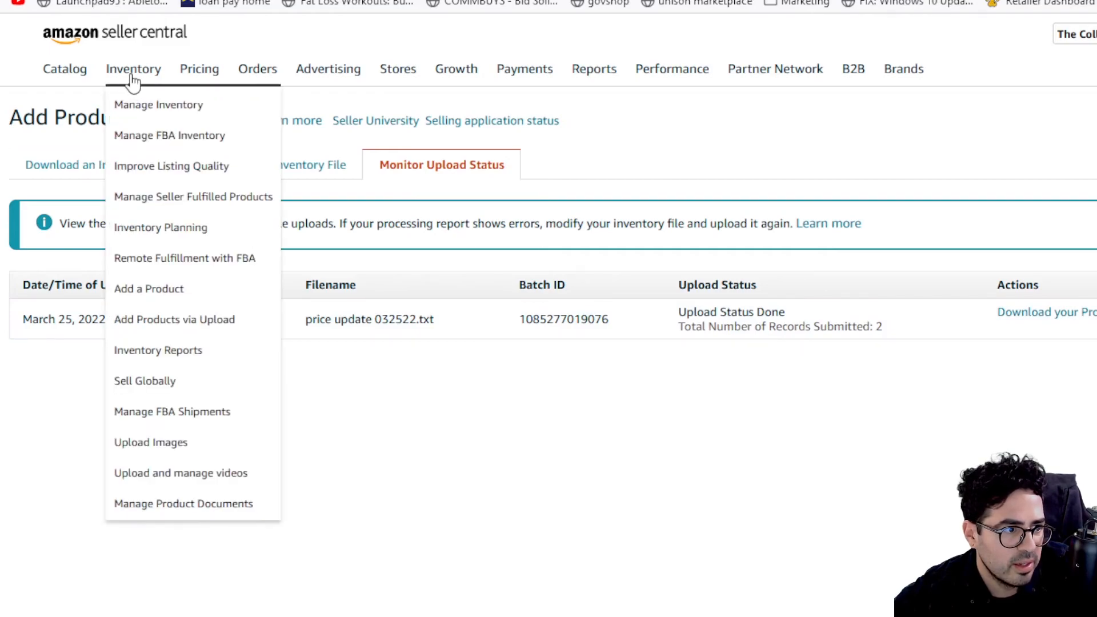
Step: Open Manage Inventory and view SKU 70708532's offer details to check the 36.00 price
{"action": "left_click", "coordinate": [158, 104]}
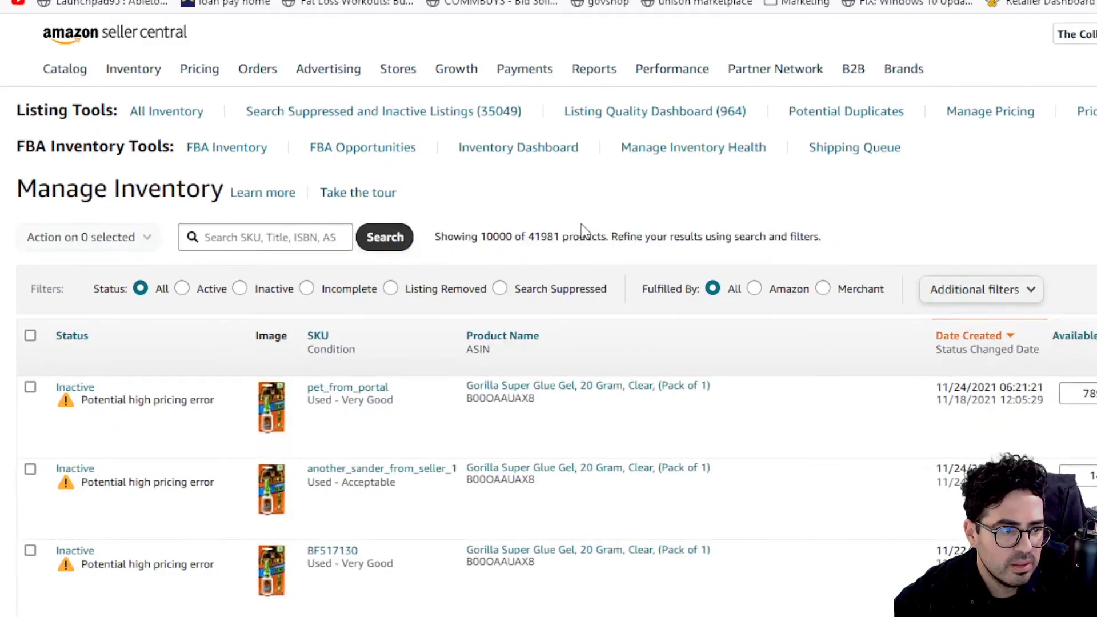
{"action": "left_click", "coordinate": [182, 288]}
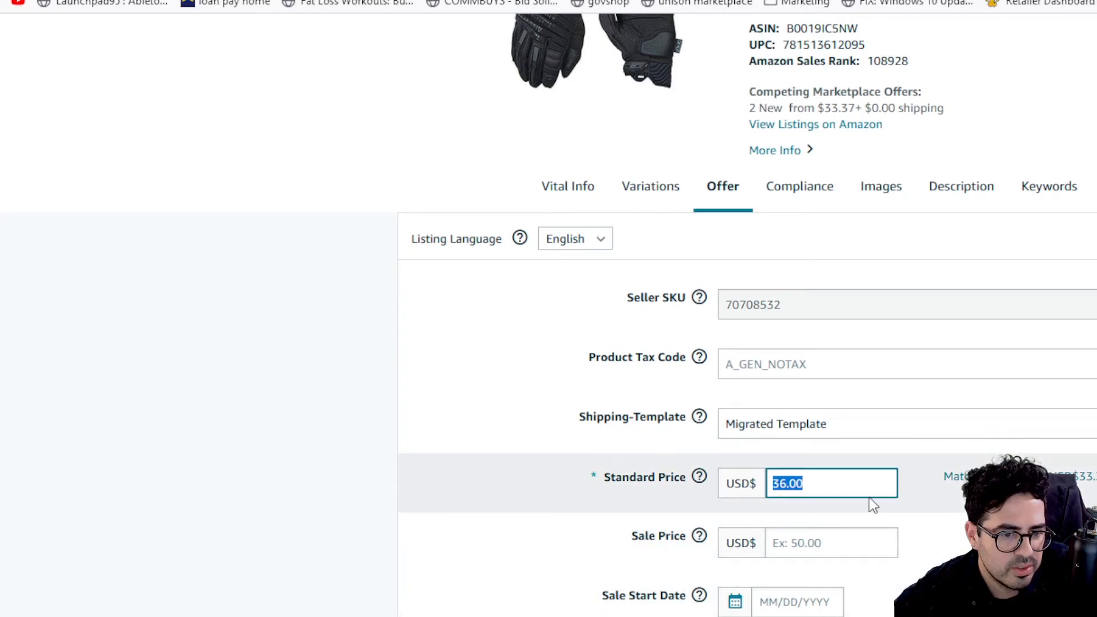
{"action": "scroll", "scroll_direction": "down", "scroll_amount": 3}
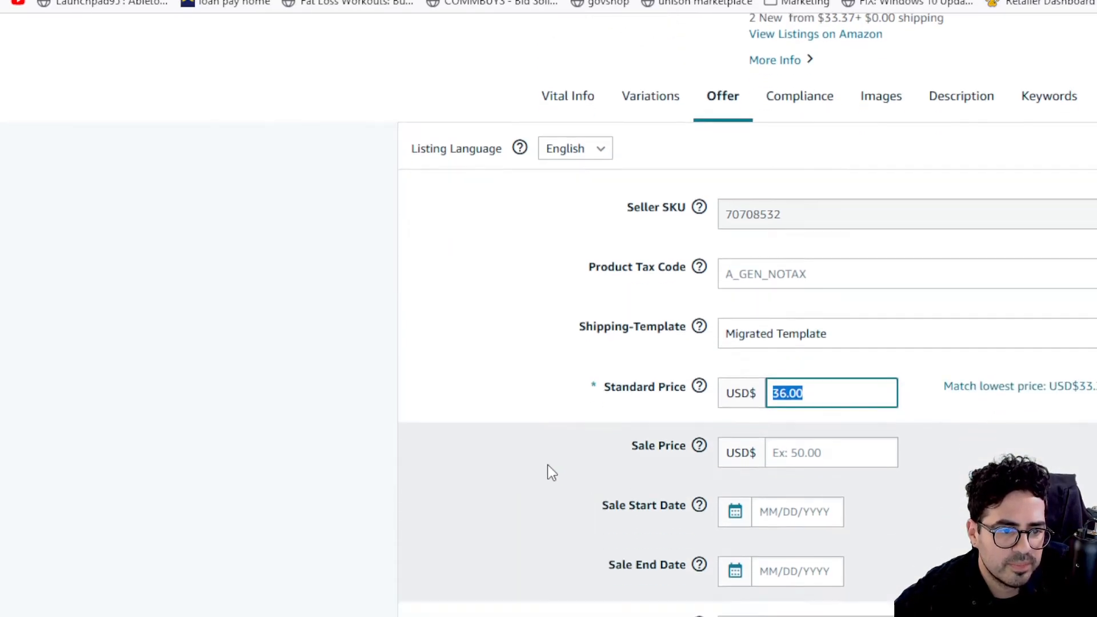